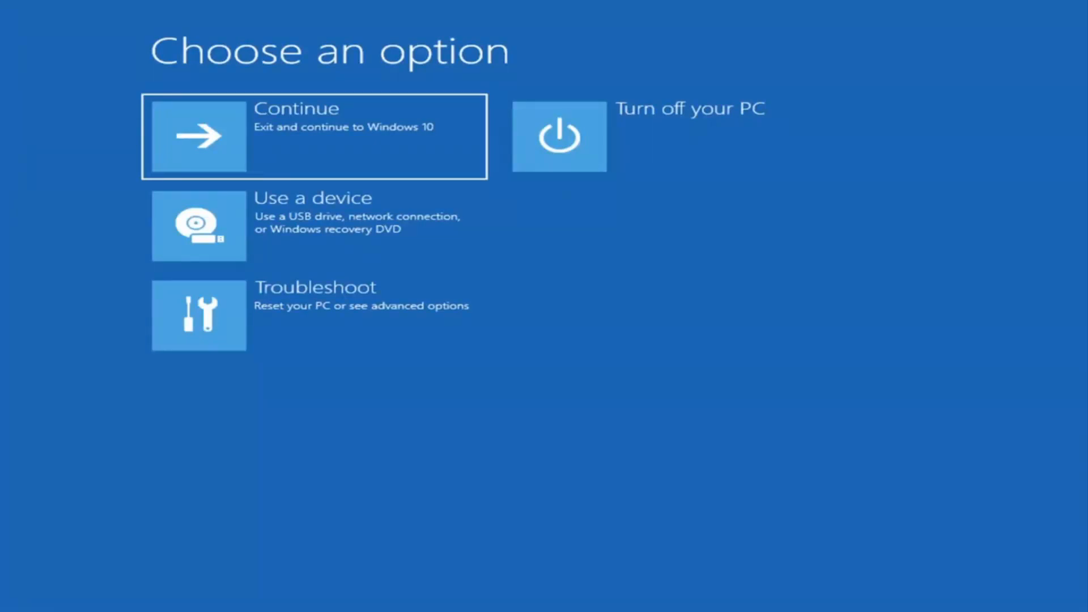
pyautogui.moveTo(686, 417)
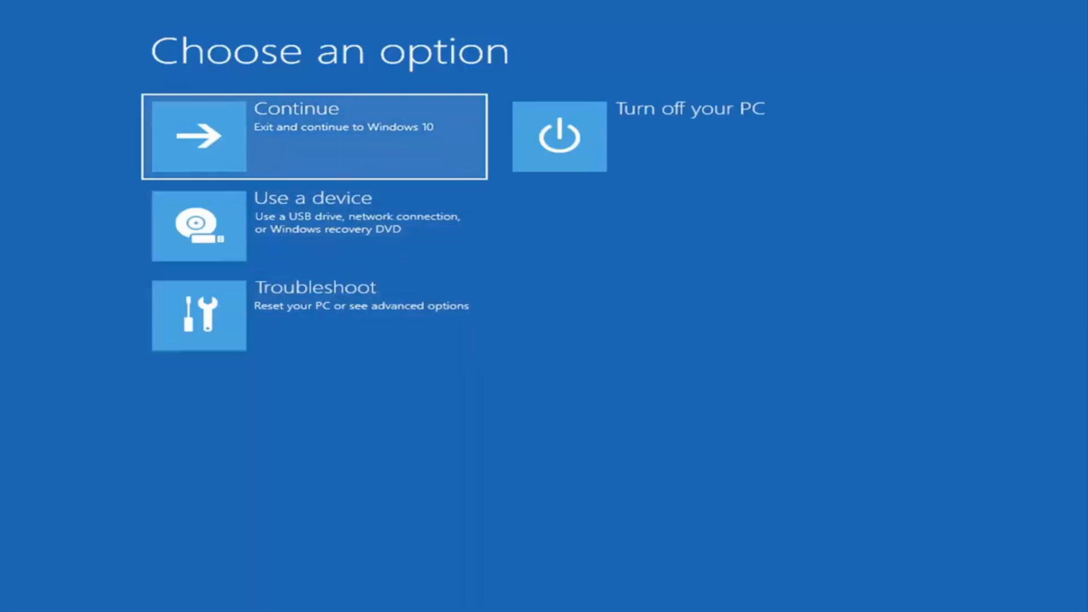
pyautogui.moveTo(405, 528)
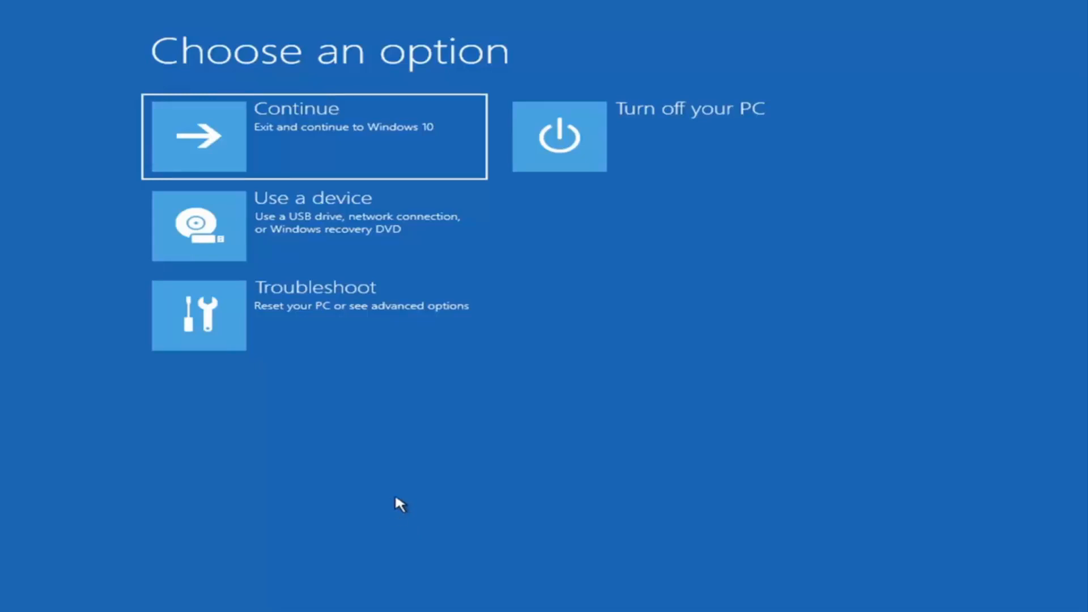
pyautogui.moveTo(171, 120)
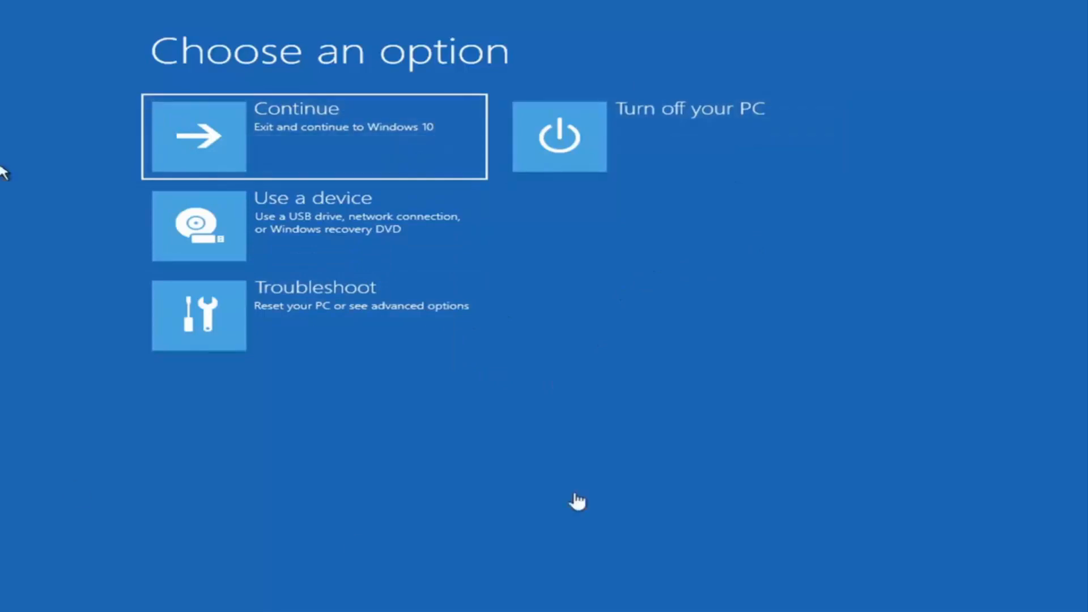
pyautogui.moveTo(693, 349)
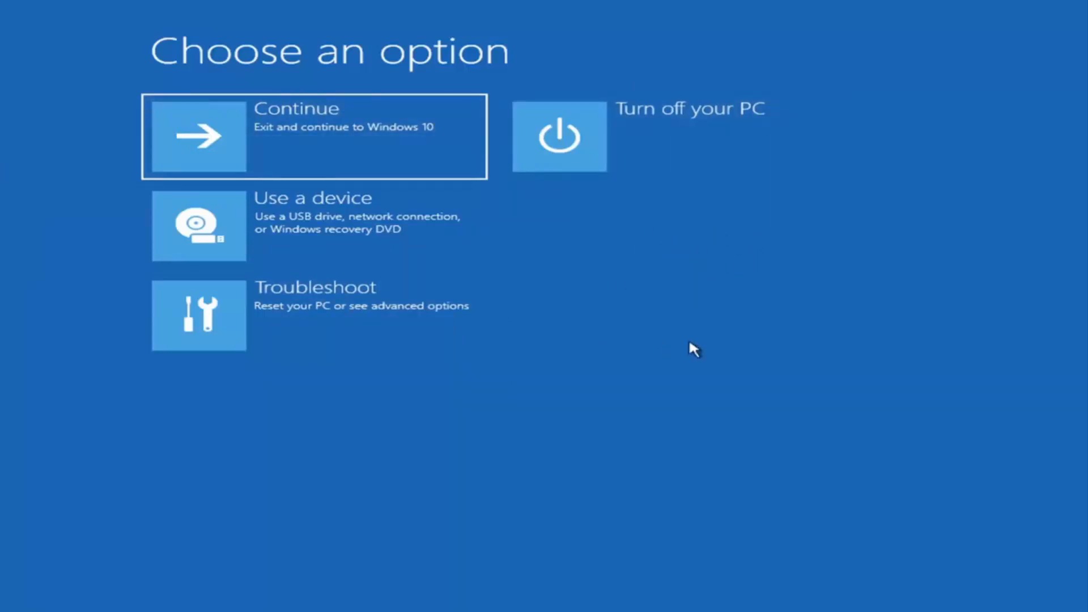
pyautogui.moveTo(601, 324)
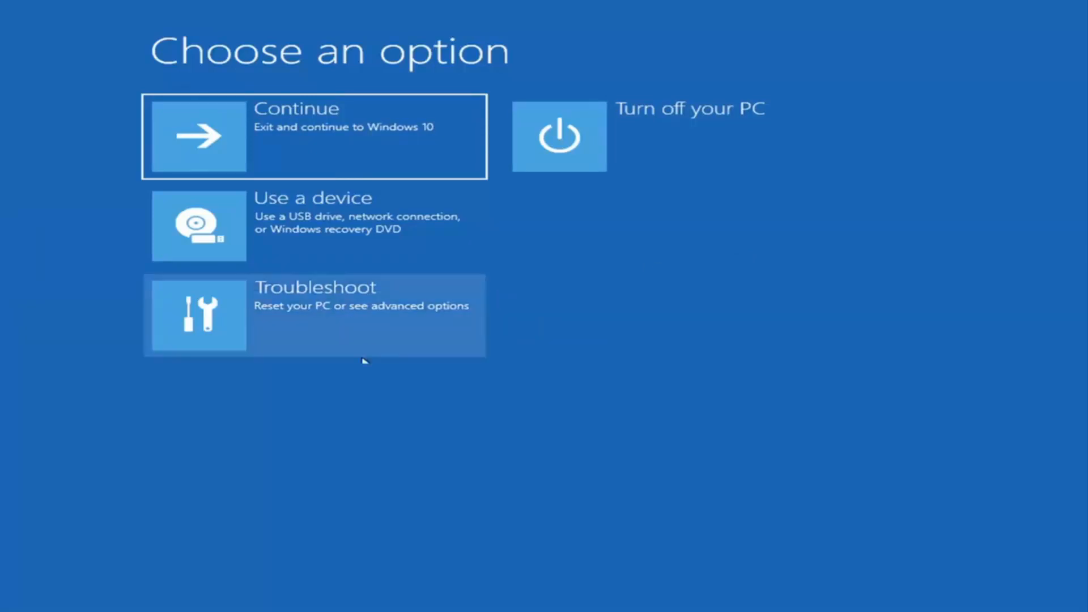
pyautogui.moveTo(682, 484)
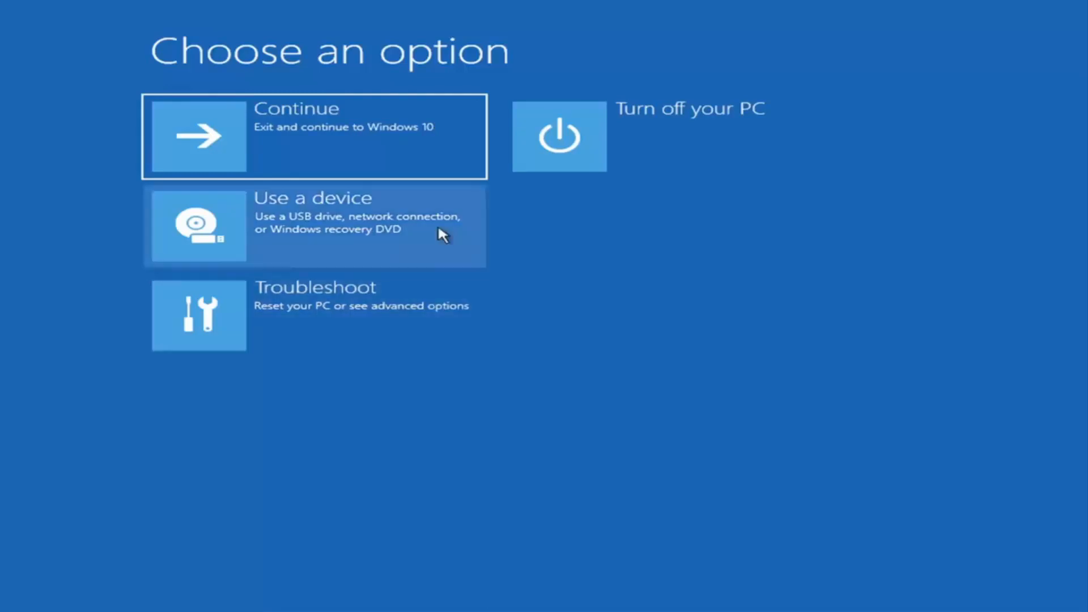
pyautogui.moveTo(269, 452)
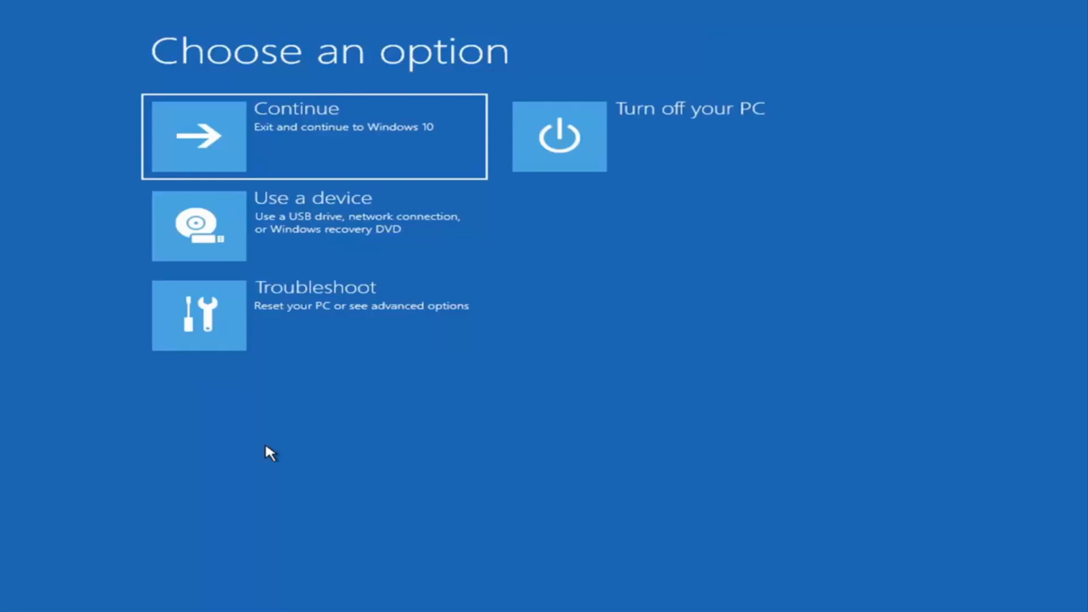
pyautogui.moveTo(345, 314)
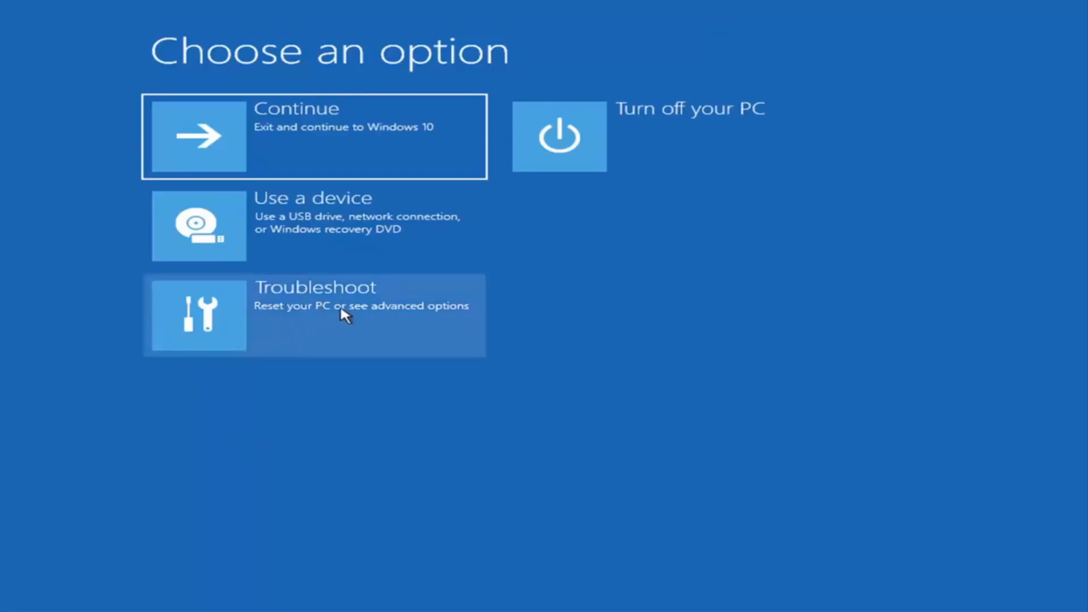
# - Run Startup Repair from Troubleshoot's Advanced options; it reports it couldn't repair the PC
pyautogui.click(315, 314)
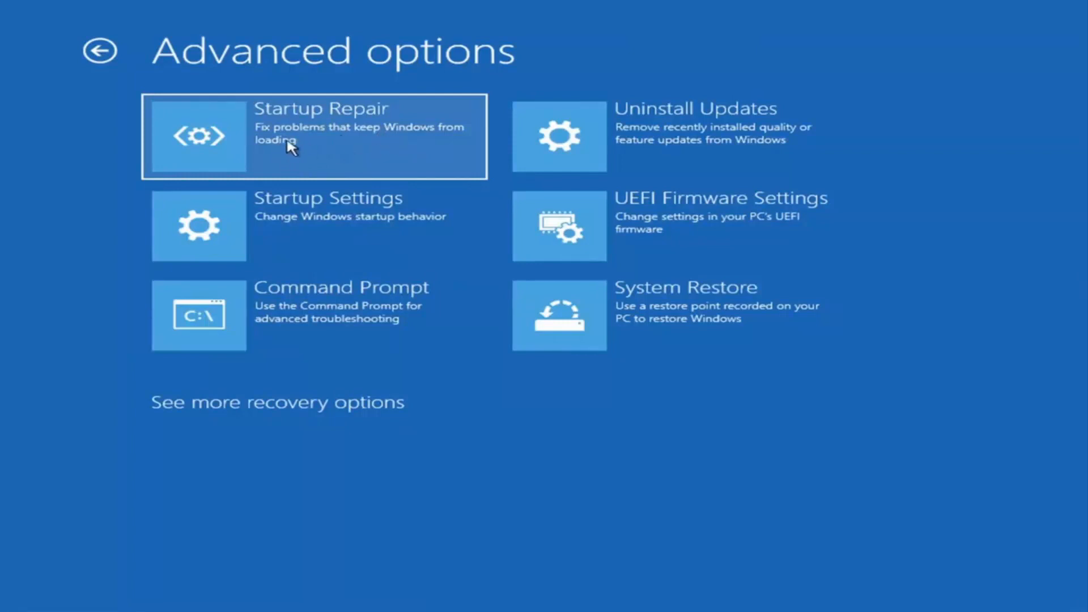
pyautogui.click(312, 136)
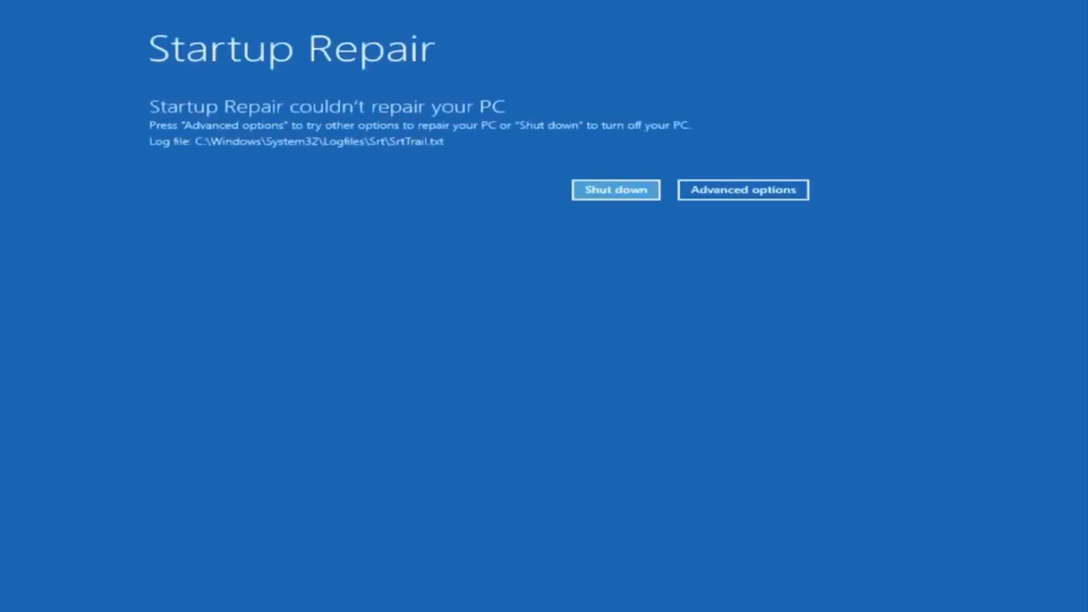
pyautogui.moveTo(352, 101)
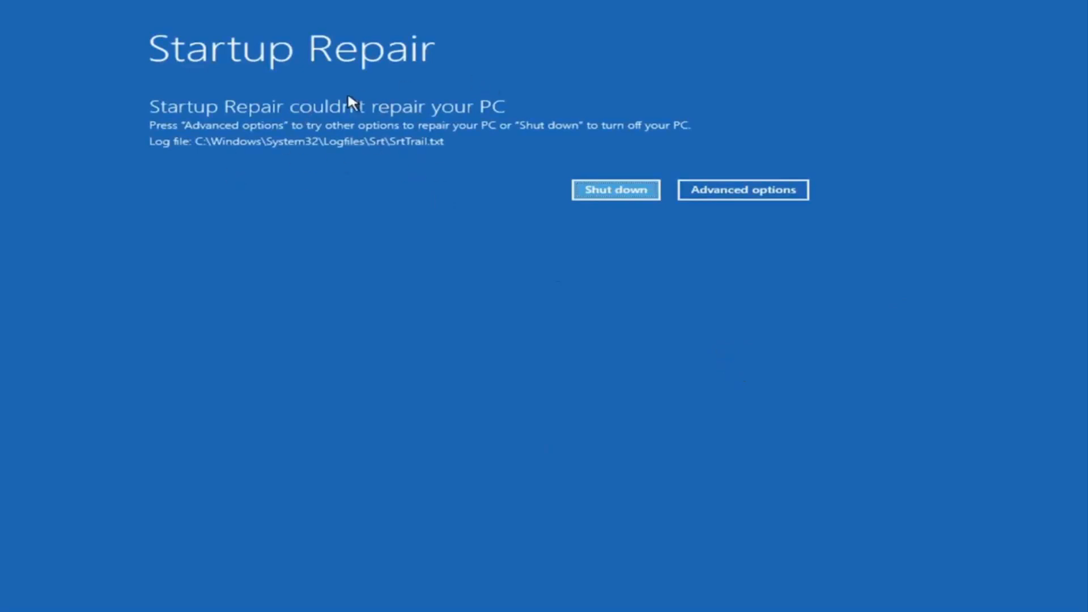
pyautogui.moveTo(441, 117)
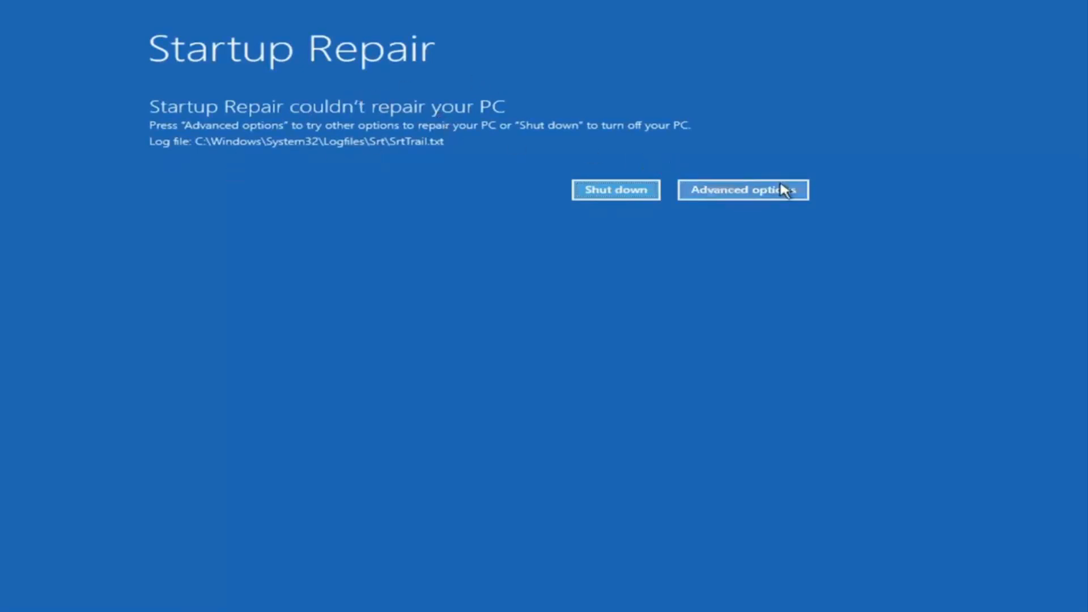
# - Leave the failed repair result via Advanced options and reopen Troubleshoot
pyautogui.click(742, 189)
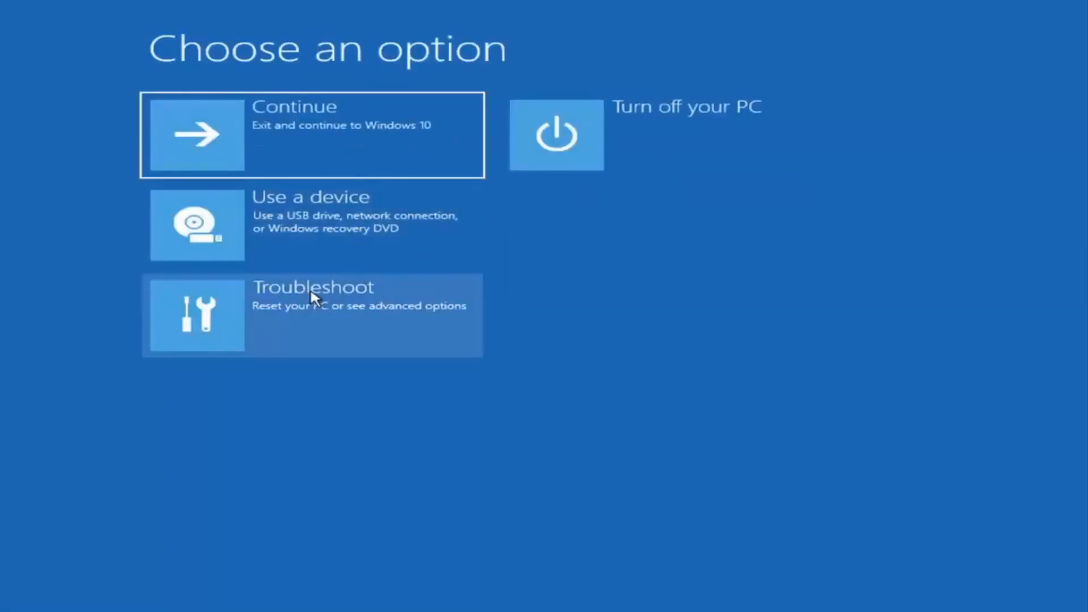
pyautogui.click(311, 315)
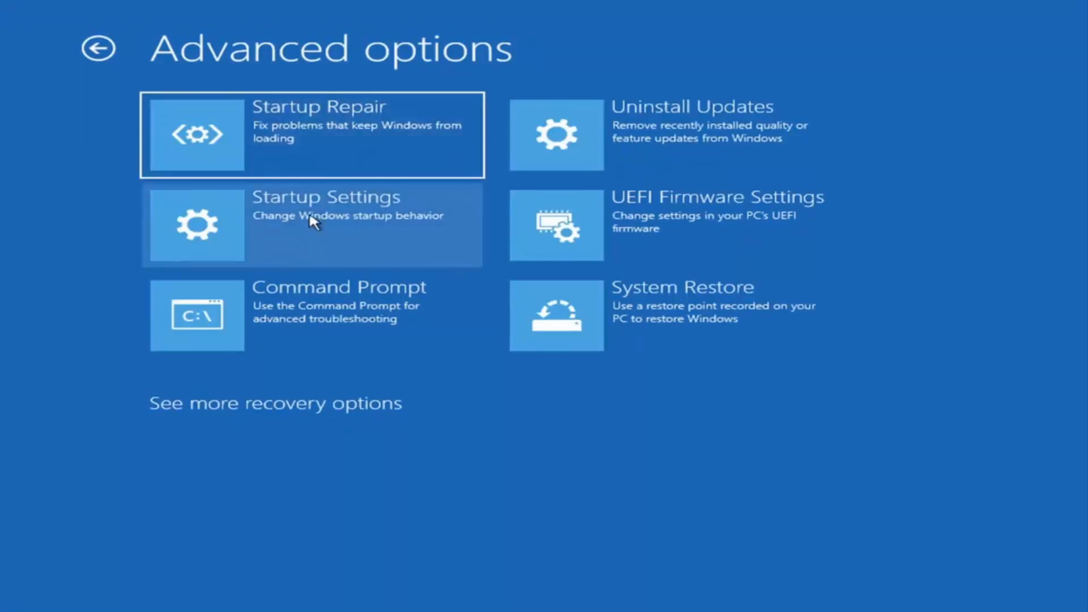
pyautogui.moveTo(281, 228)
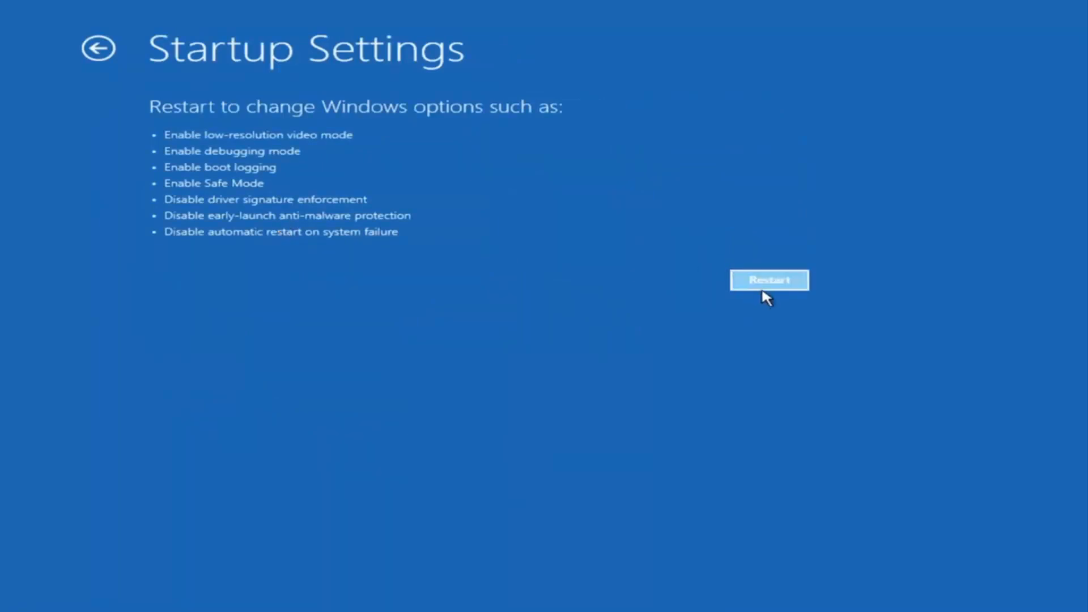
pyautogui.moveTo(209, 325)
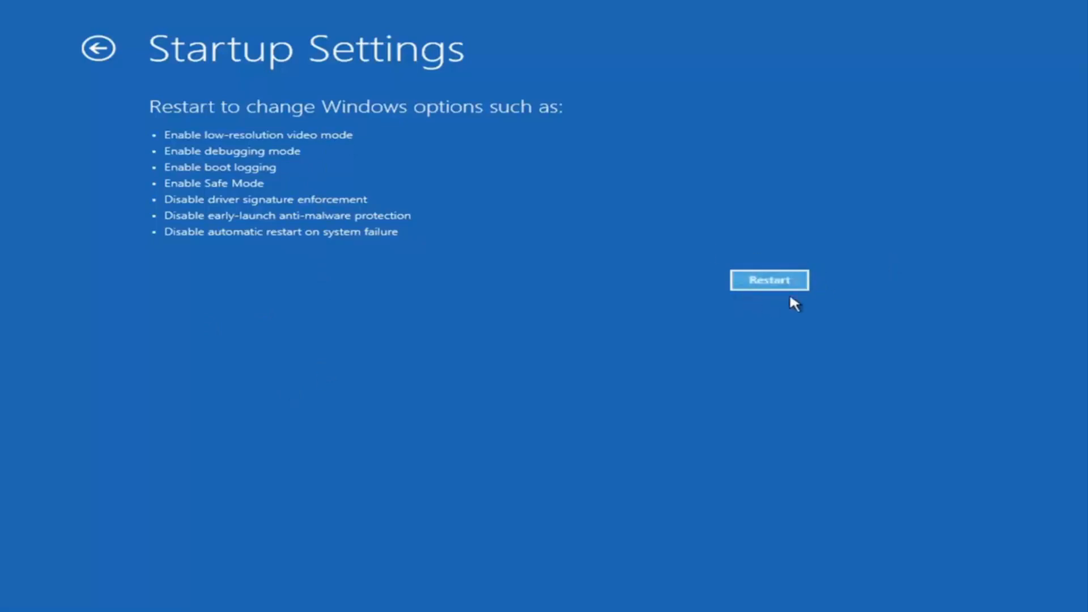
pyautogui.moveTo(612, 281)
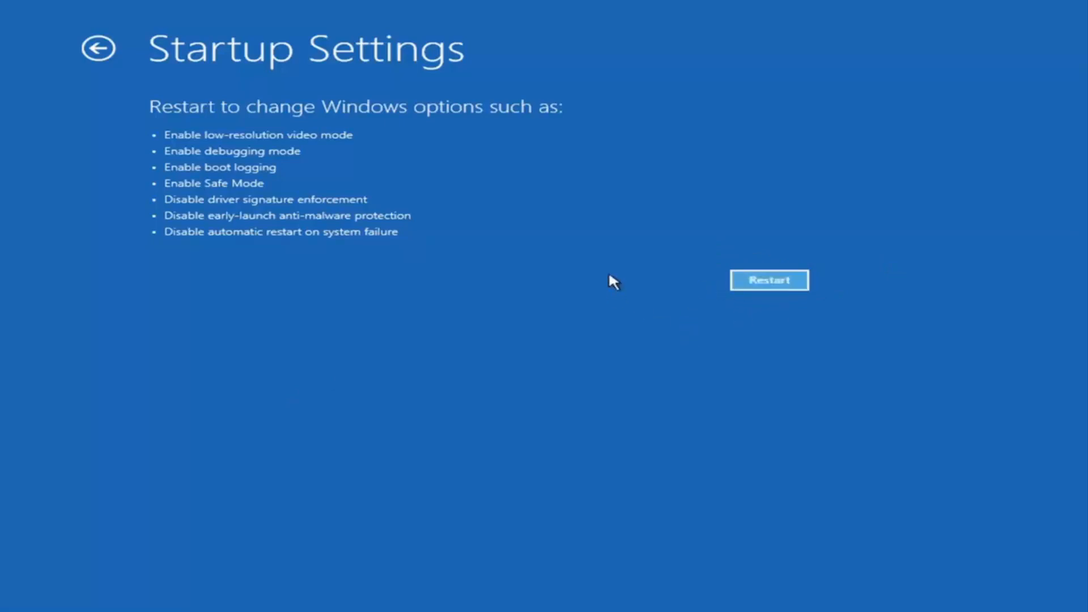
pyautogui.moveTo(791, 251)
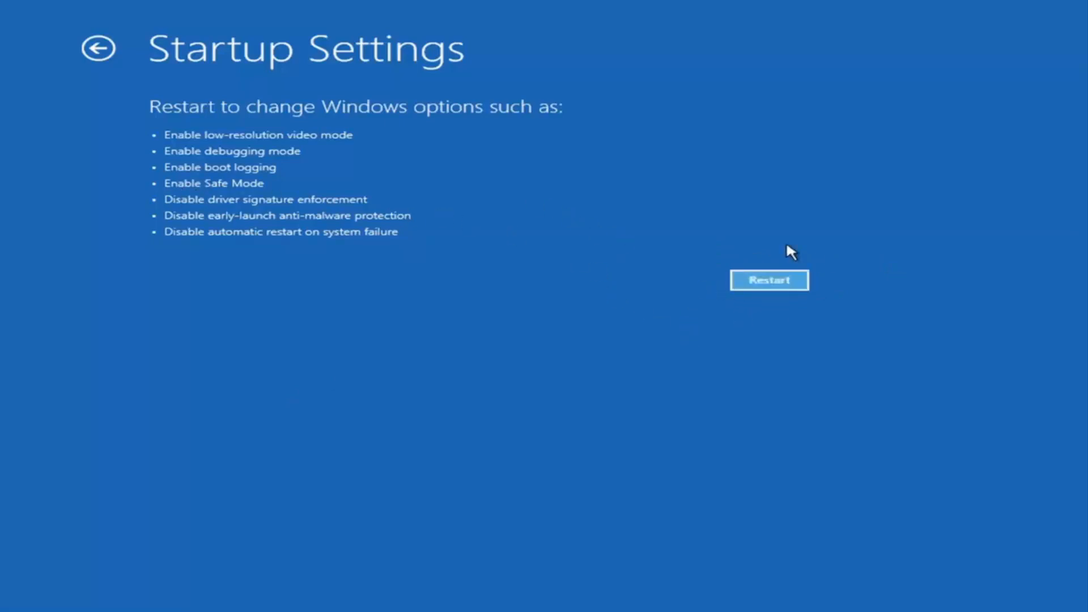
pyautogui.moveTo(769, 279)
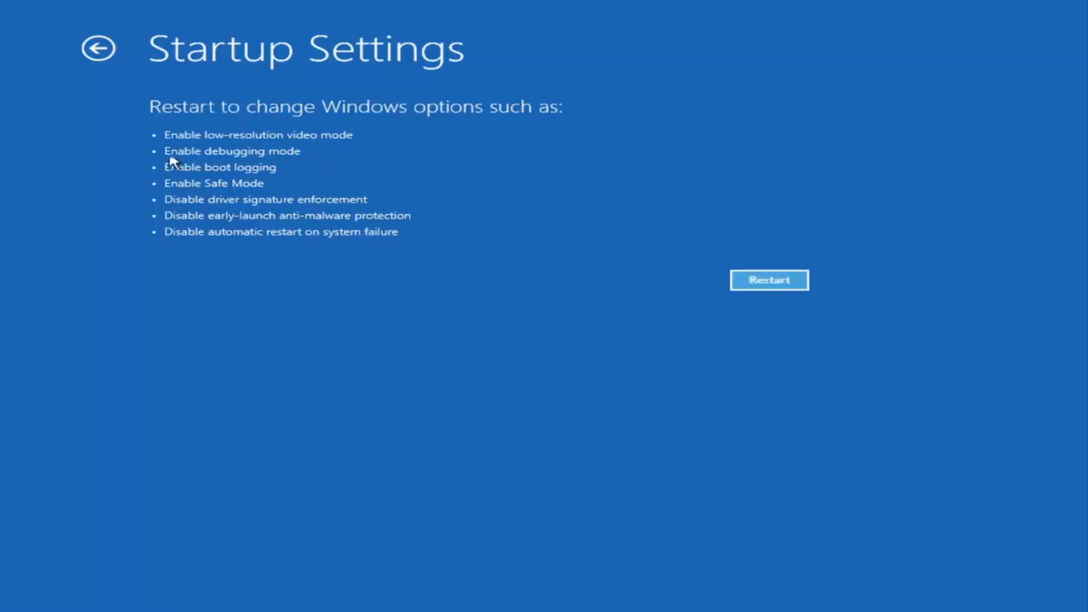
pyautogui.moveTo(211, 254)
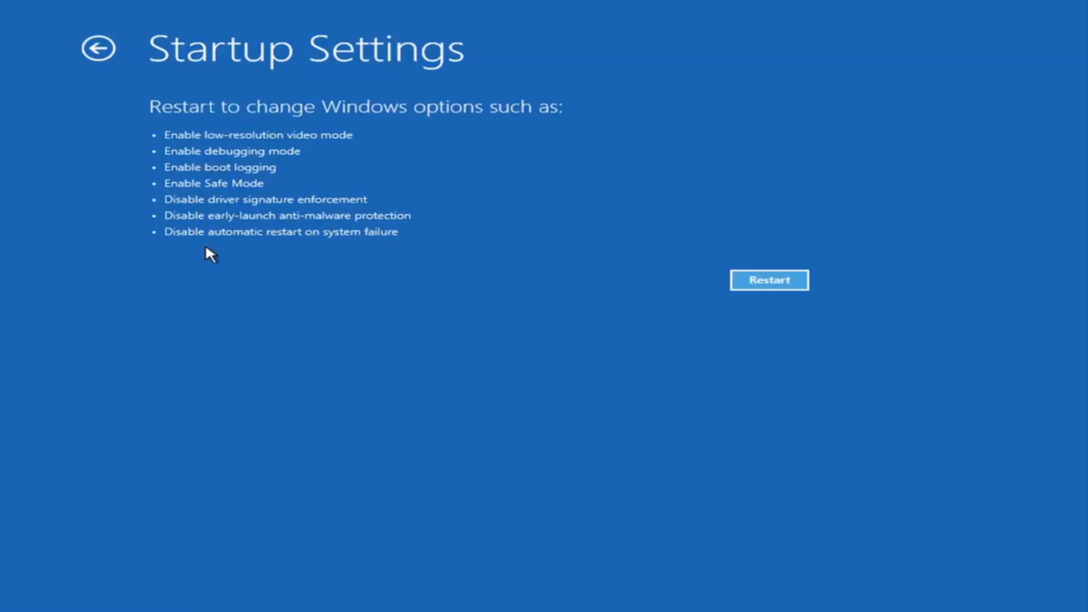
pyautogui.moveTo(99, 49)
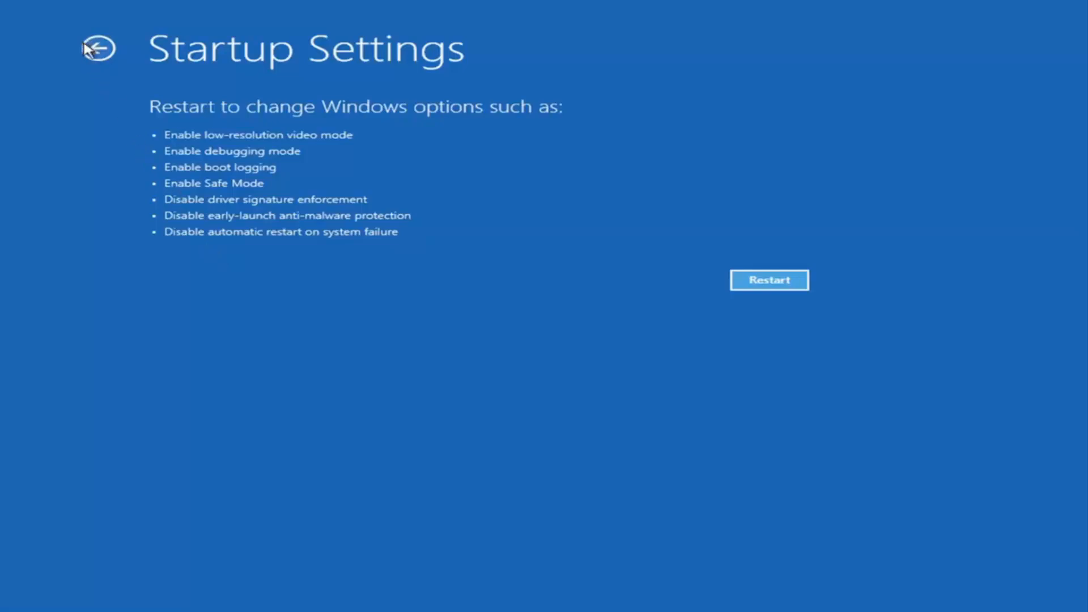
# - Go back to Advanced options and open Uninstall Updates for quality or feature updates
pyautogui.click(99, 48)
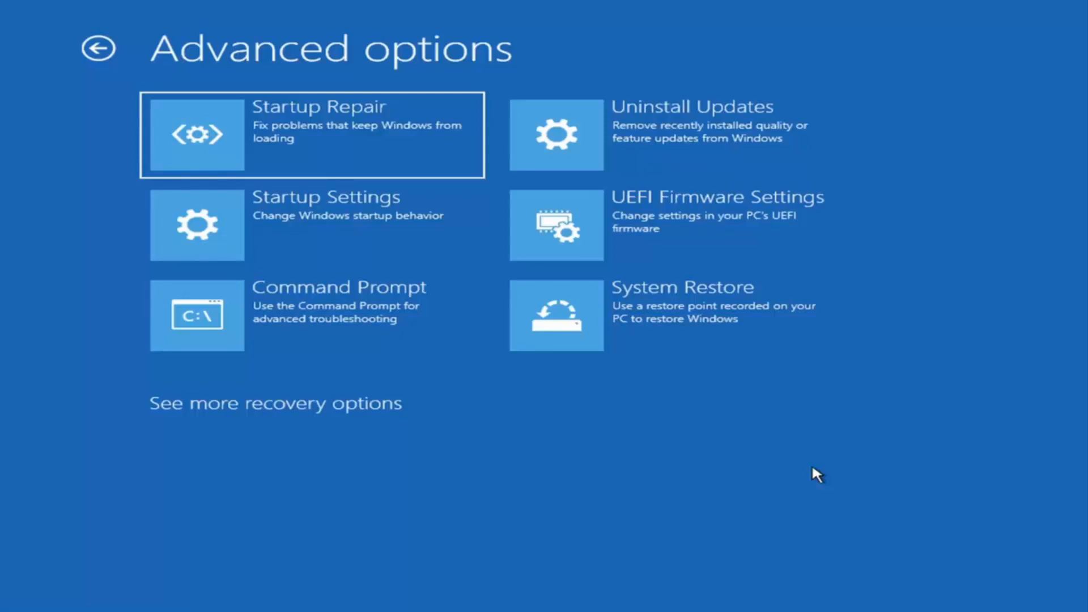
pyautogui.moveTo(789, 452)
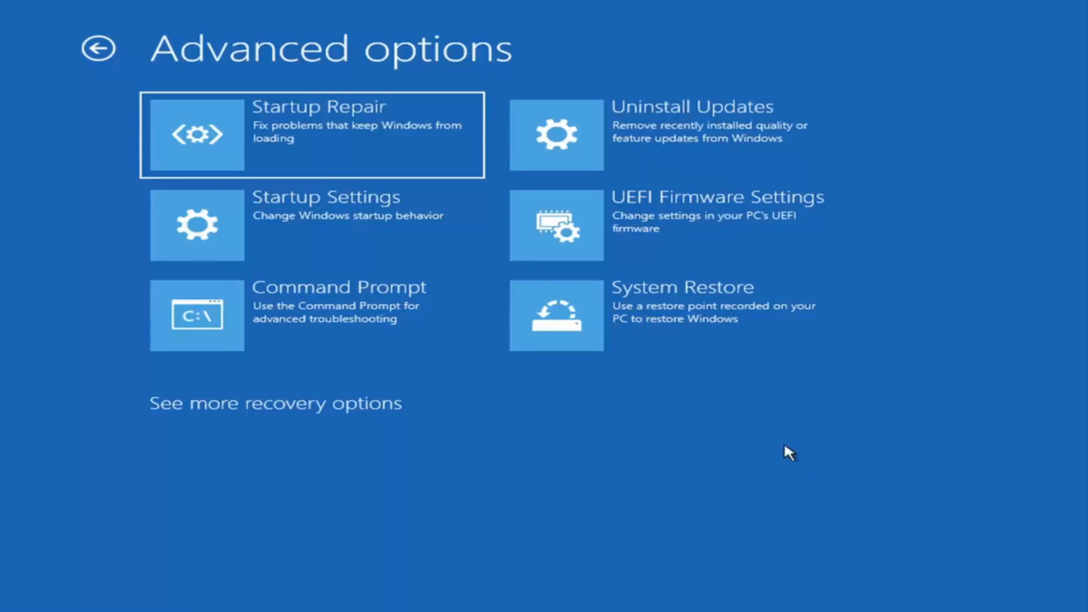
pyautogui.moveTo(628, 148)
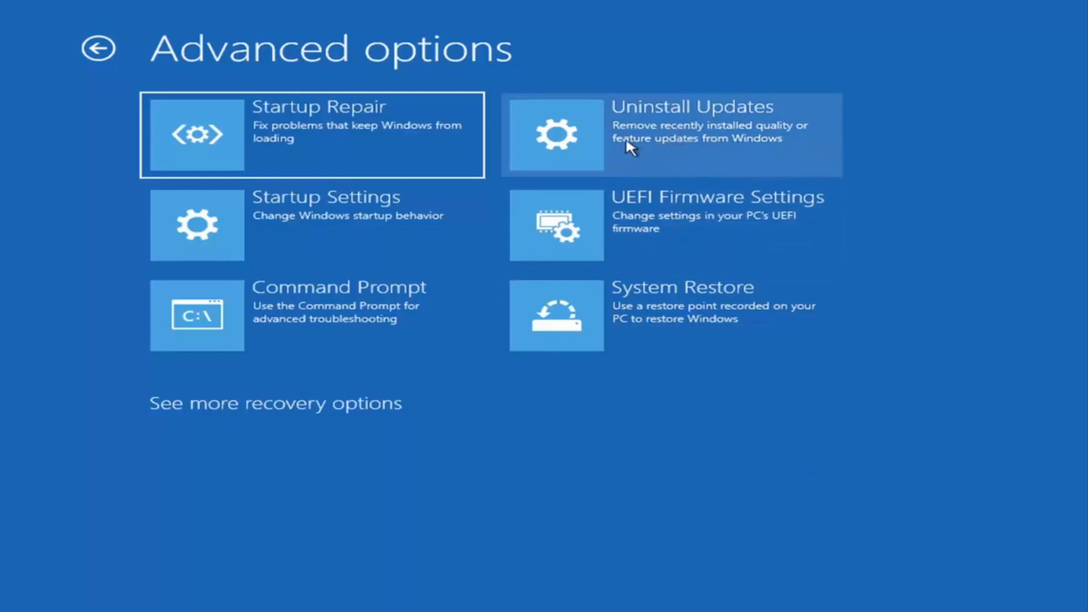
pyautogui.moveTo(652, 152)
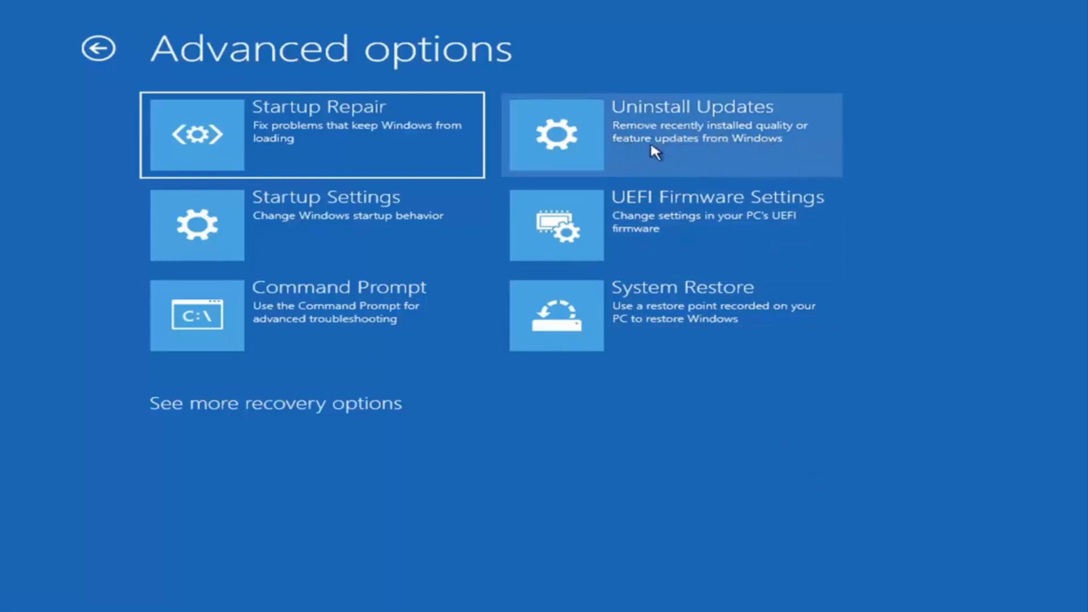
pyautogui.click(671, 135)
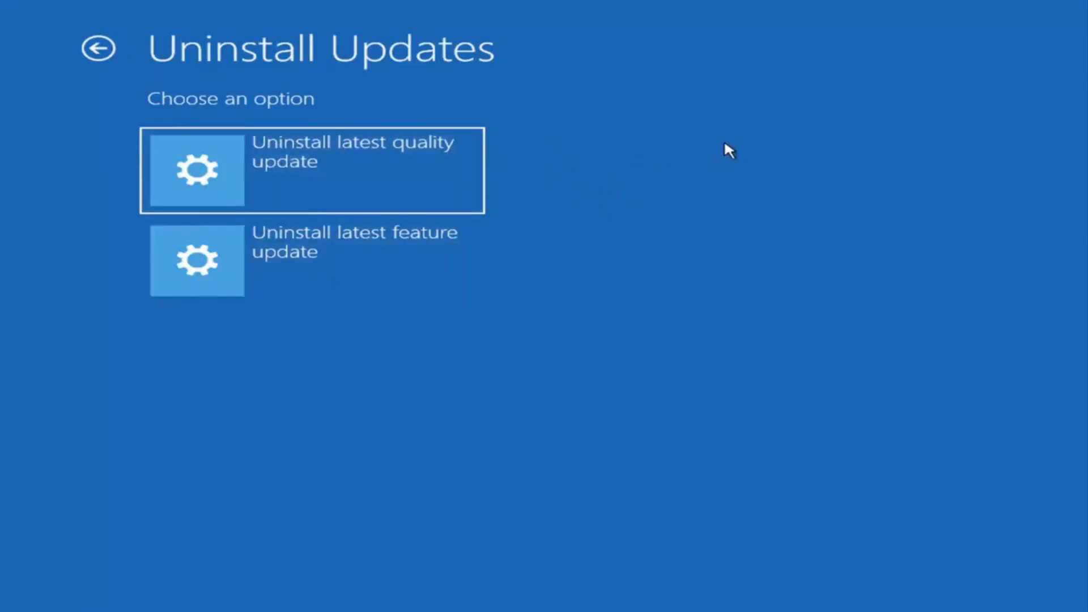
pyautogui.moveTo(302, 272)
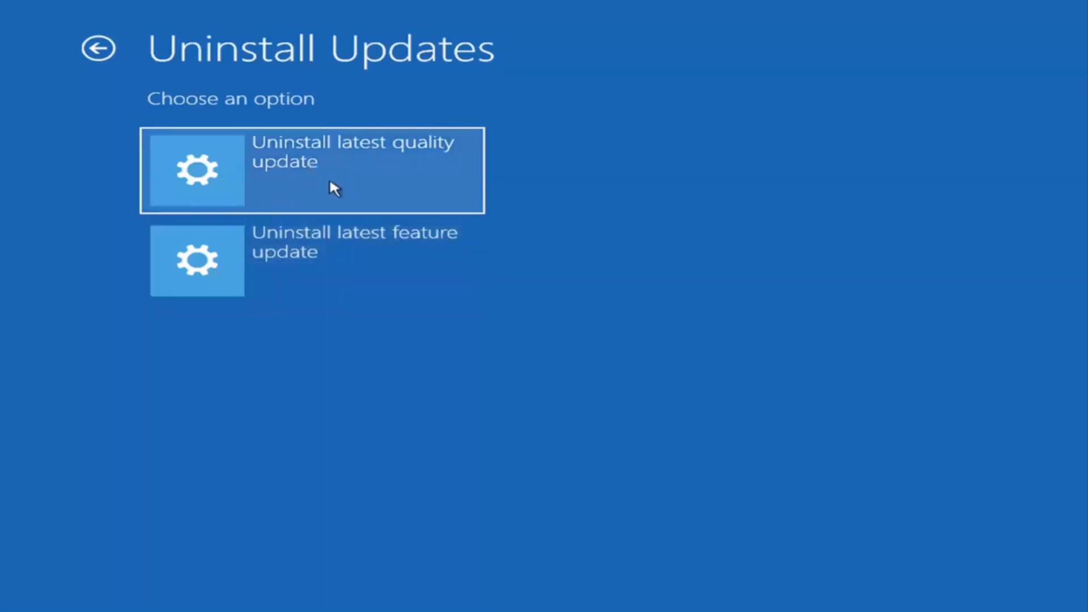
pyautogui.moveTo(241, 140)
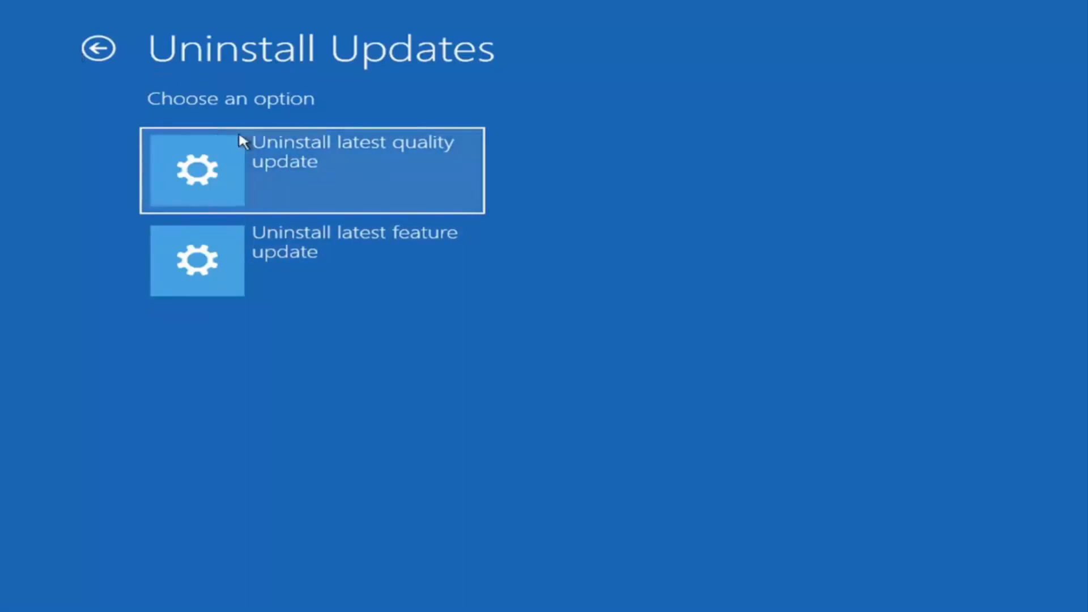
pyautogui.moveTo(281, 154)
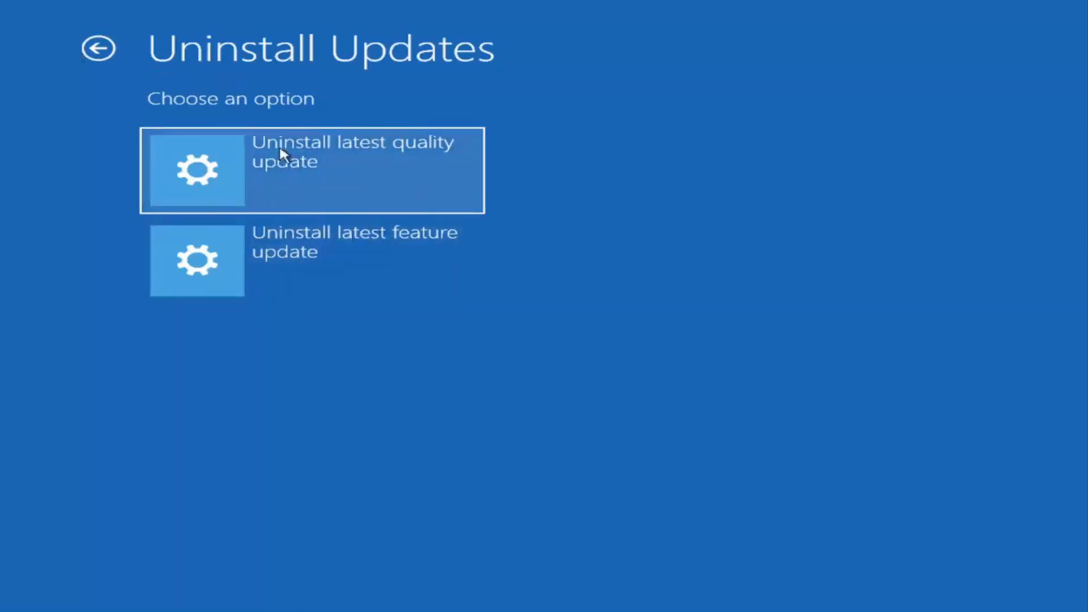
pyautogui.moveTo(298, 210)
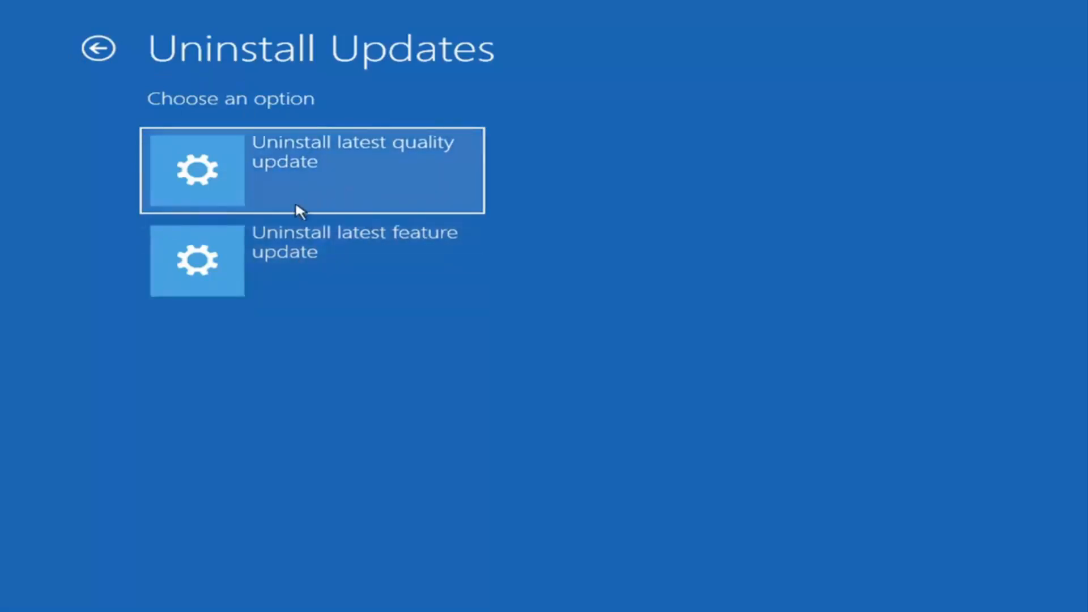
pyautogui.moveTo(130, 82)
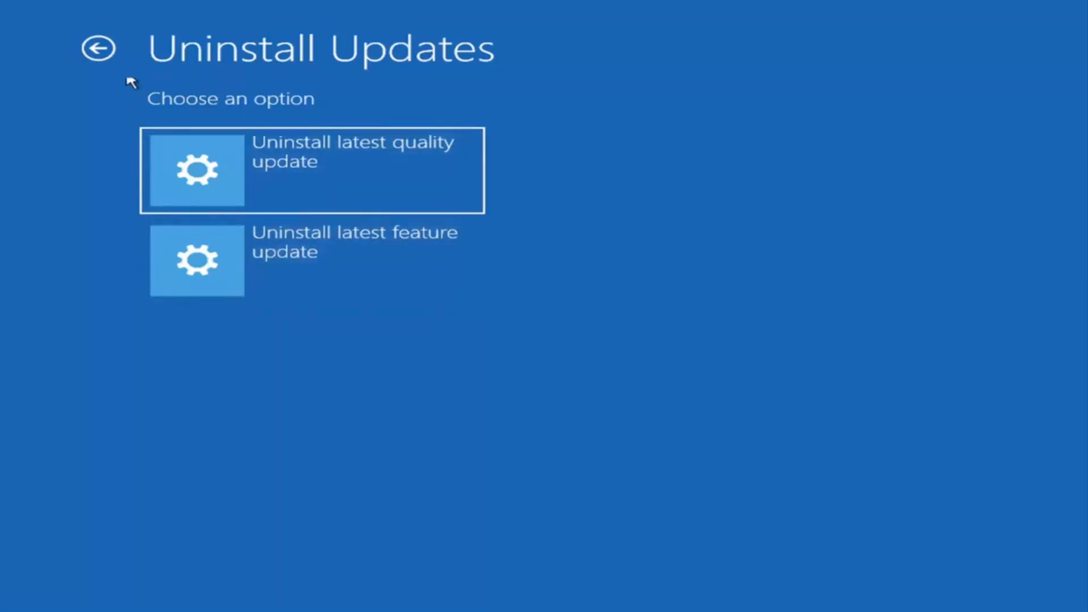
# - Return to Advanced options and launch the System Restore wizard
pyautogui.click(99, 47)
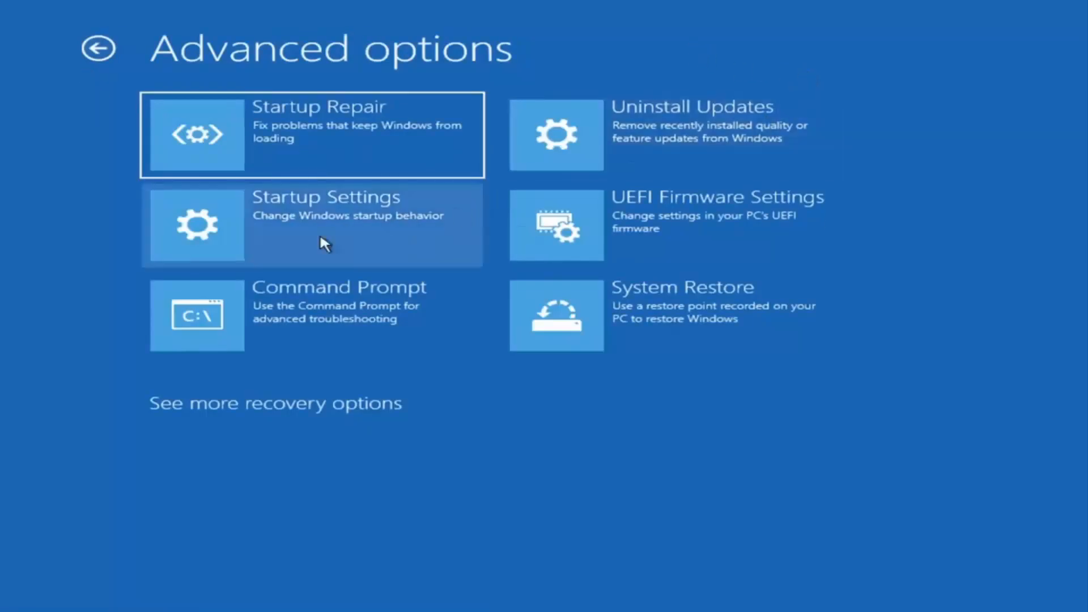
pyautogui.moveTo(335, 339)
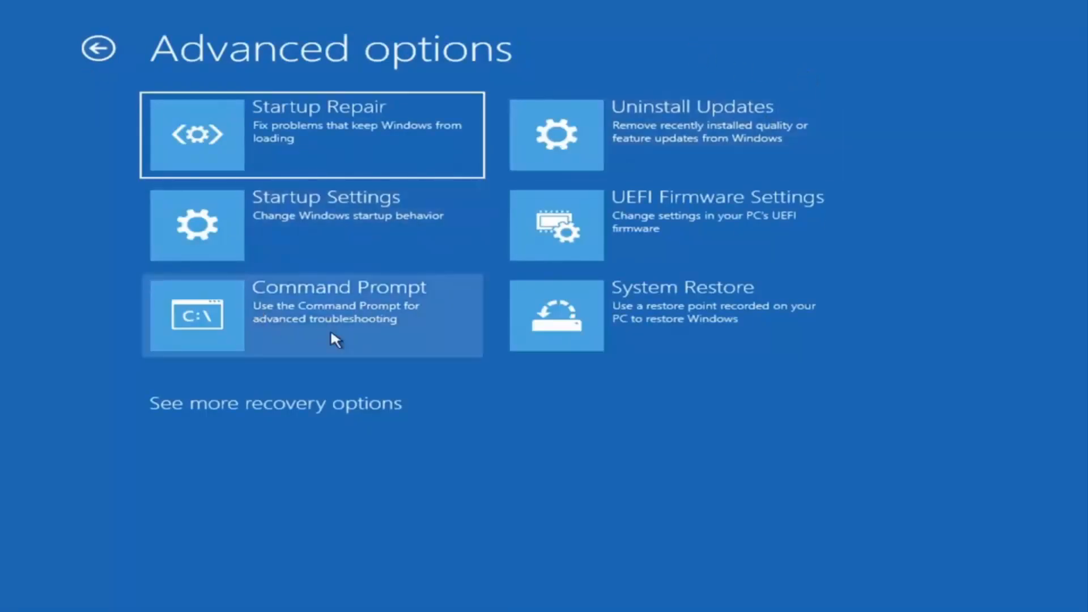
pyautogui.moveTo(300, 339)
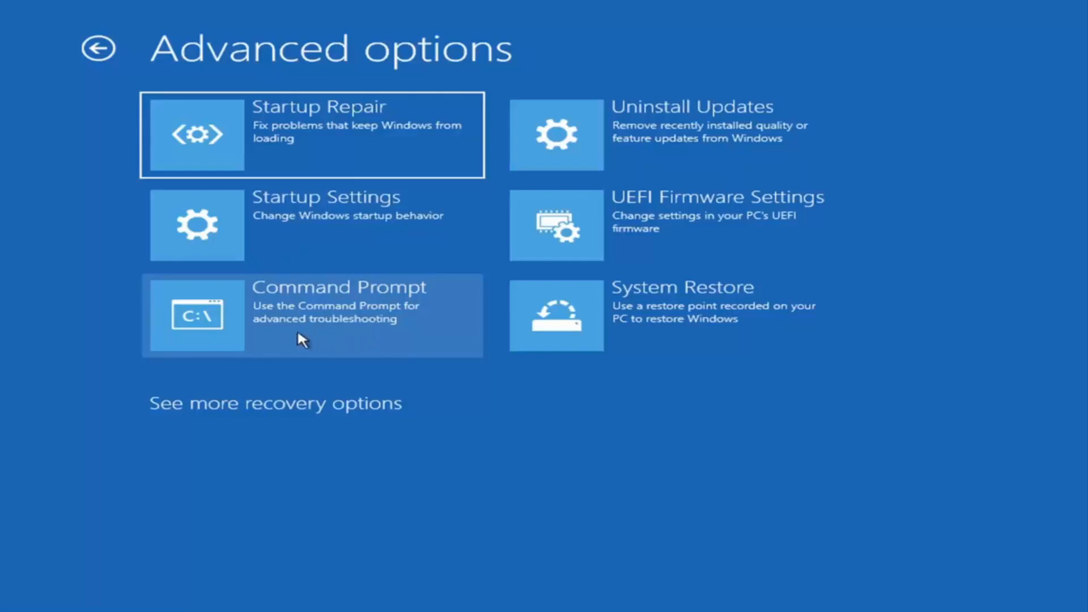
pyautogui.moveTo(607, 333)
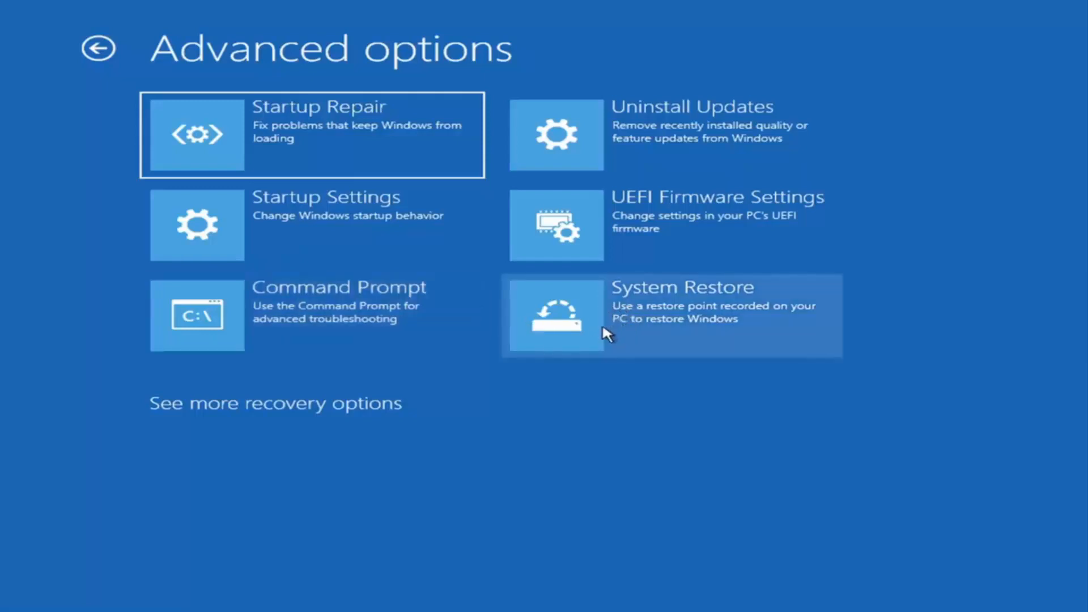
pyautogui.moveTo(713, 347)
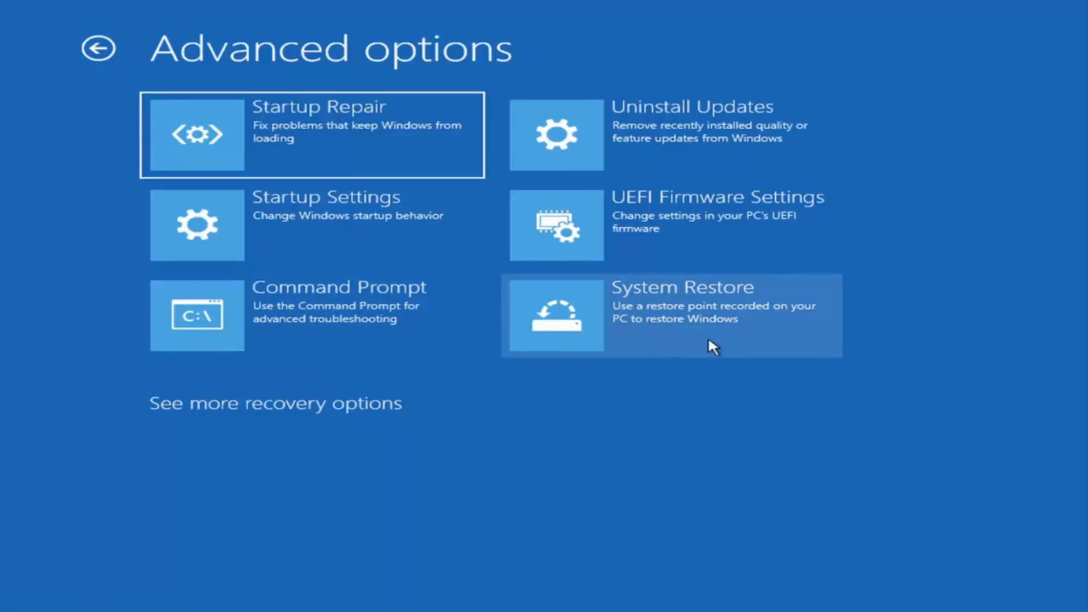
pyautogui.click(670, 314)
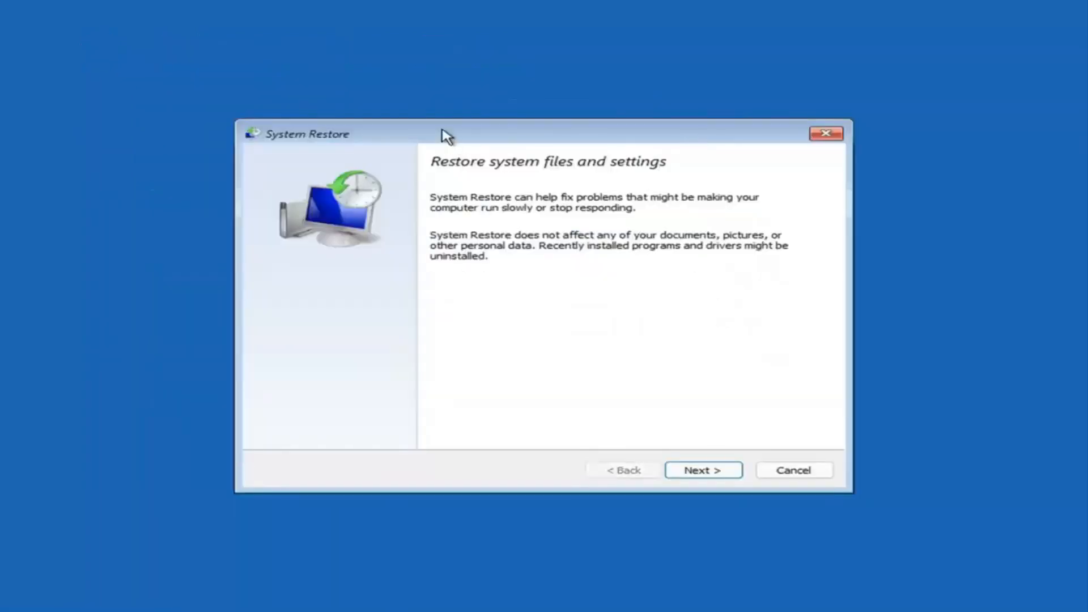
# - Restore to the 7/9/2021 'Before Updates' point, finish, and confirm the warning
pyautogui.click(702, 470)
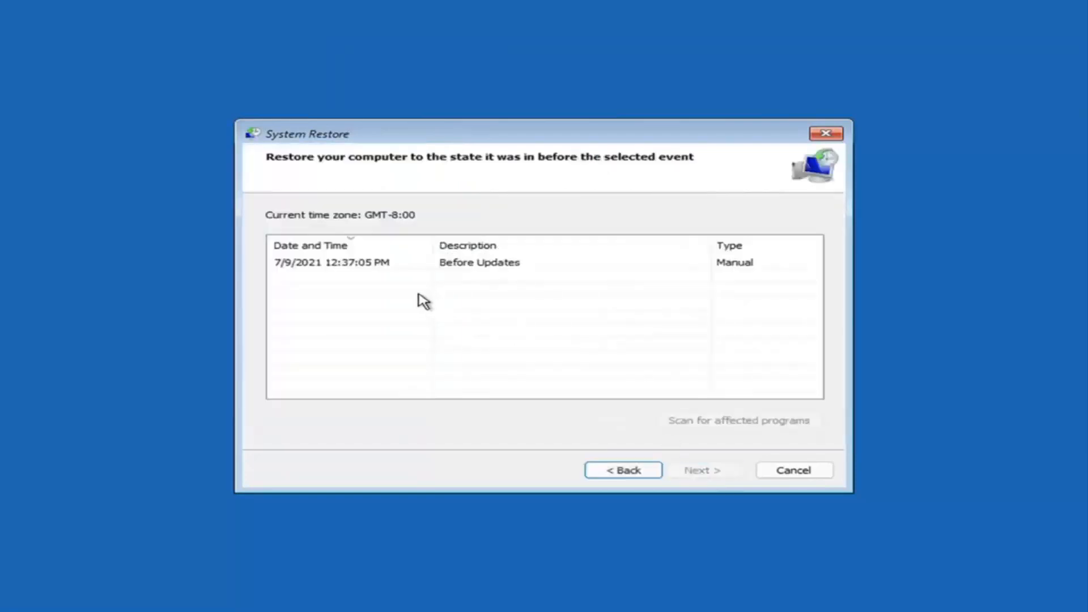
pyautogui.click(331, 263)
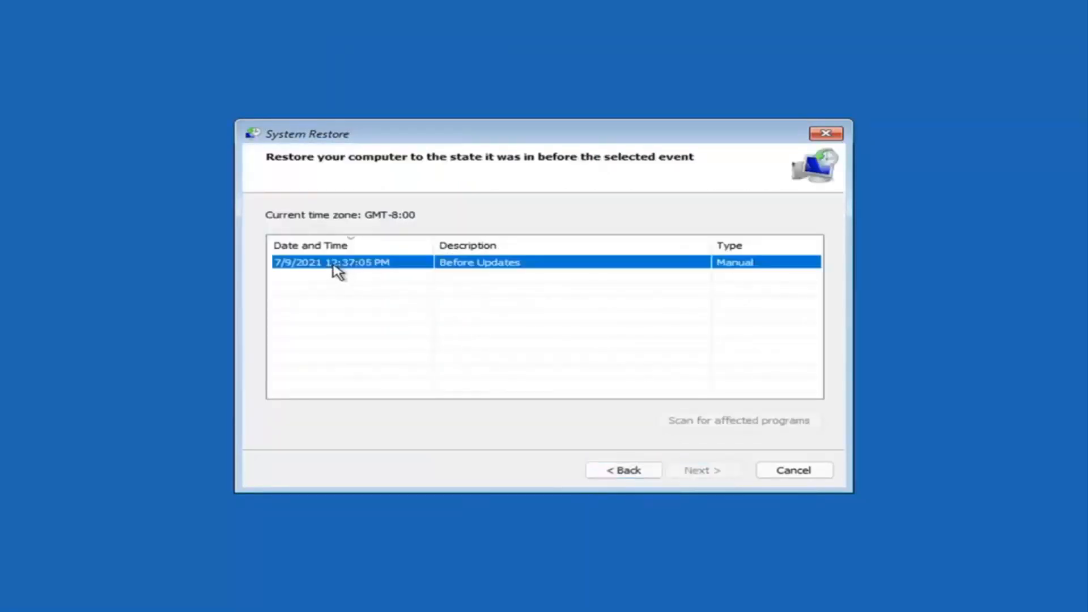
pyautogui.click(331, 262)
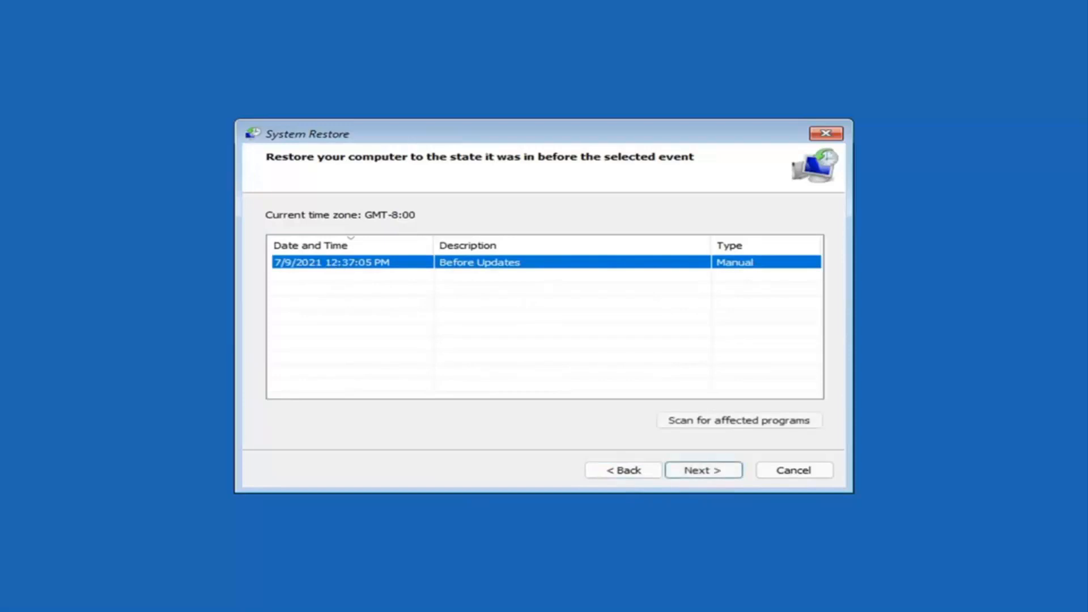
pyautogui.click(702, 470)
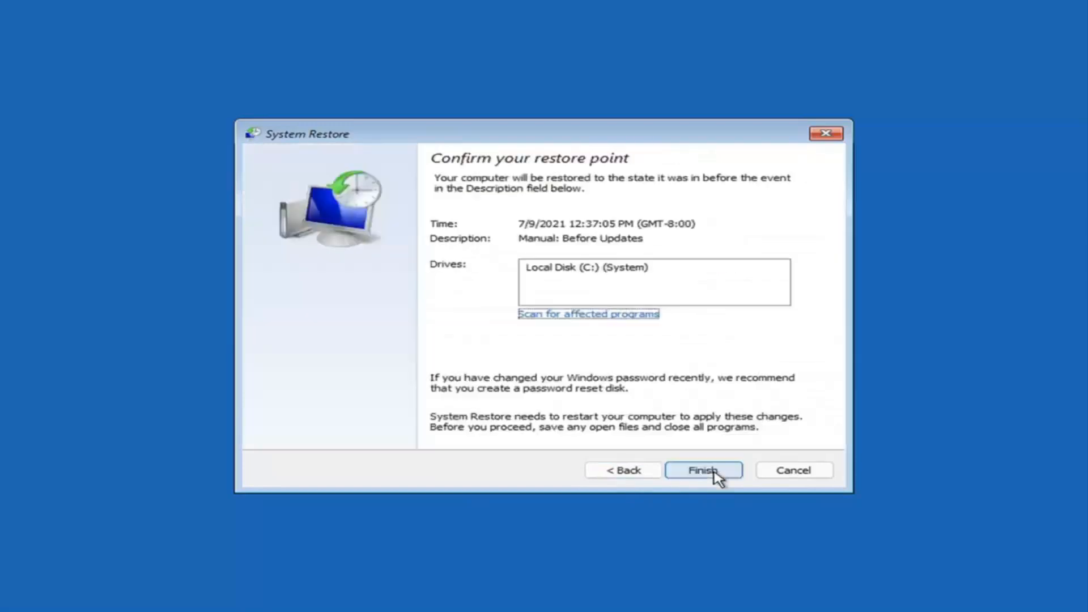
pyautogui.moveTo(481, 309)
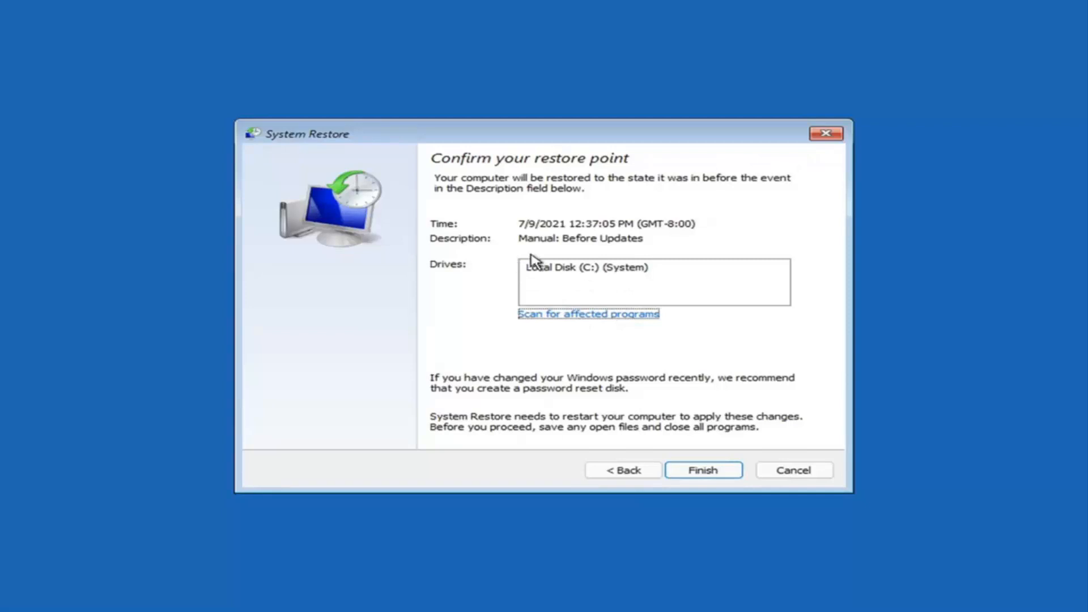
pyautogui.click(702, 470)
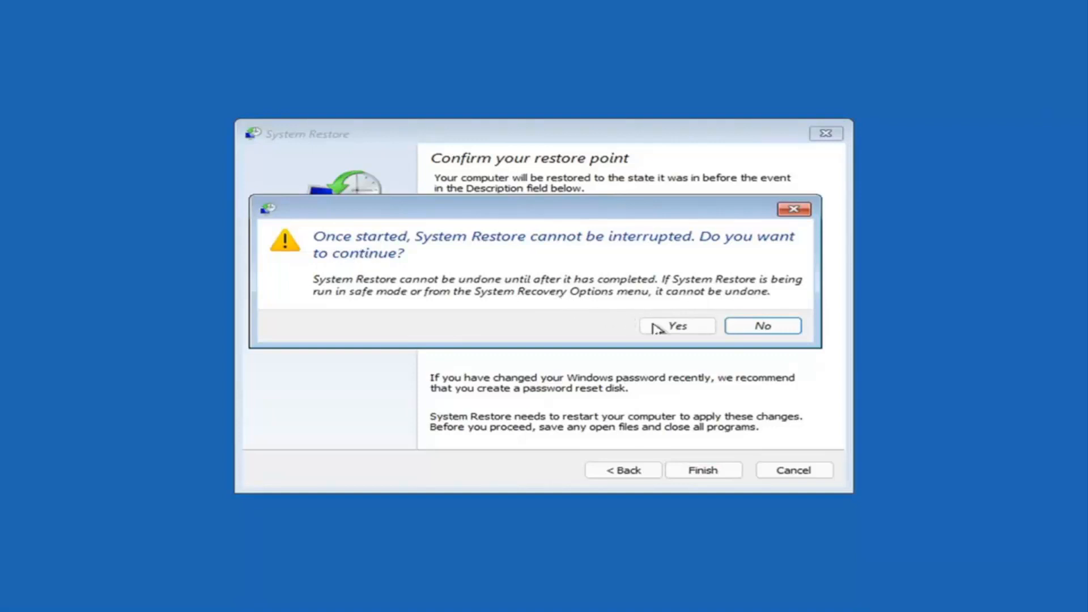
pyautogui.click(677, 325)
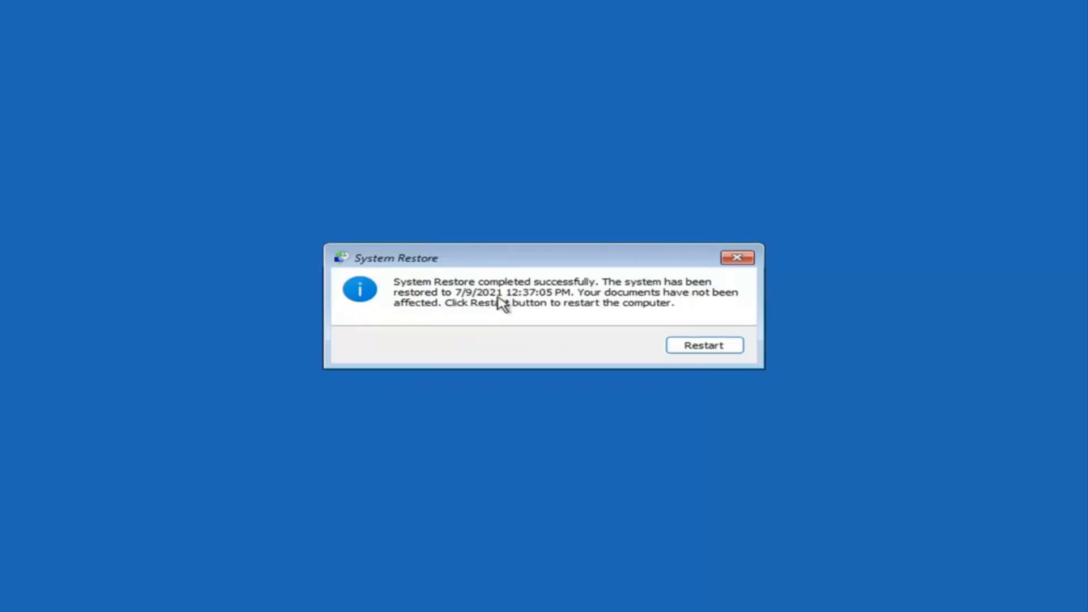
pyautogui.moveTo(413, 313)
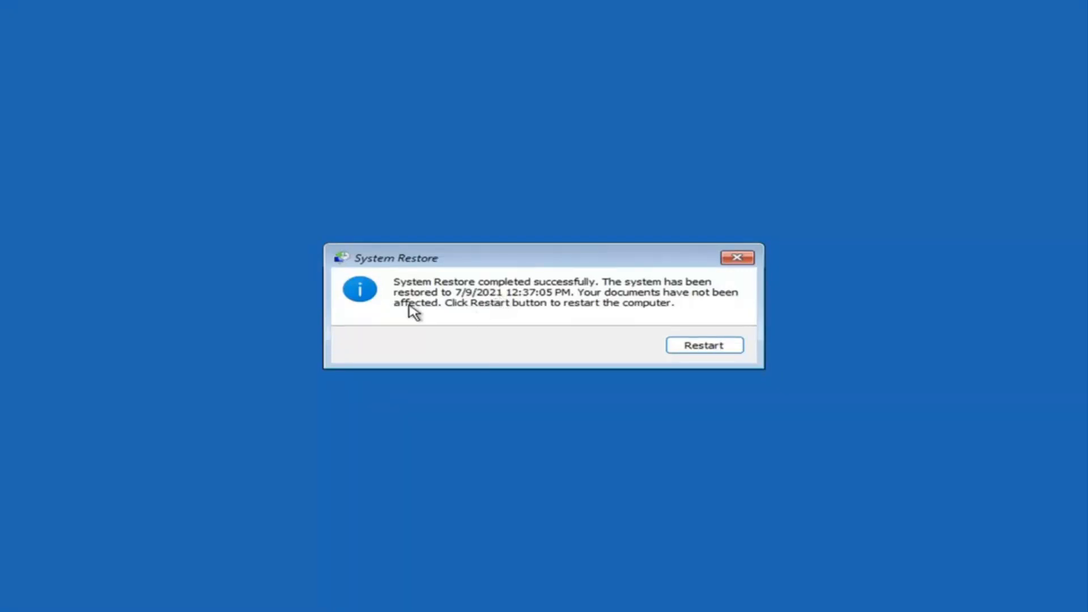
pyautogui.moveTo(568, 315)
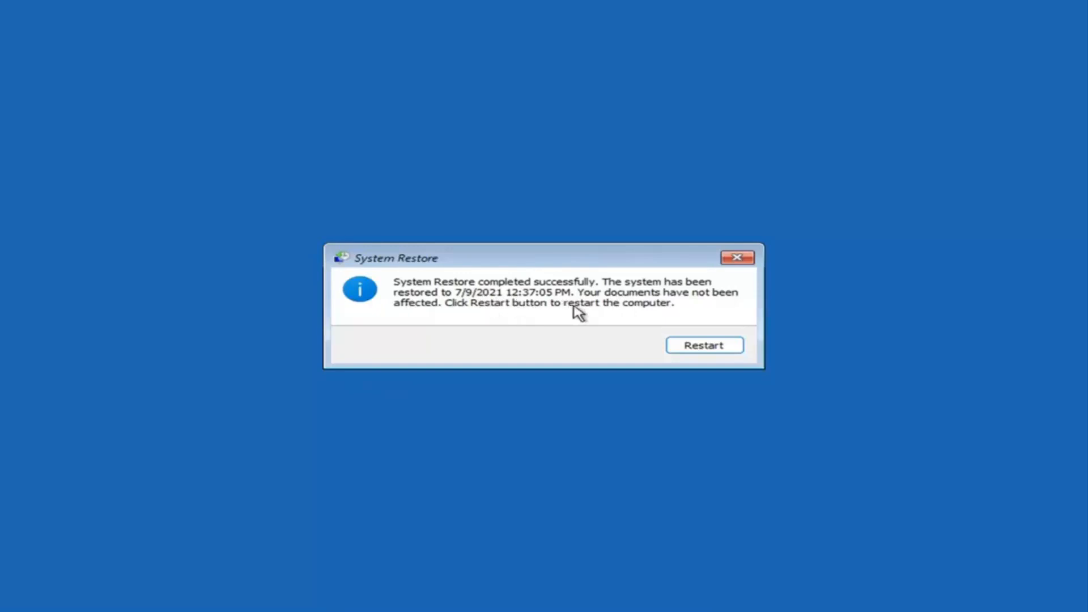
# - Restart the computer from the System Restore completed dialog
pyautogui.click(704, 345)
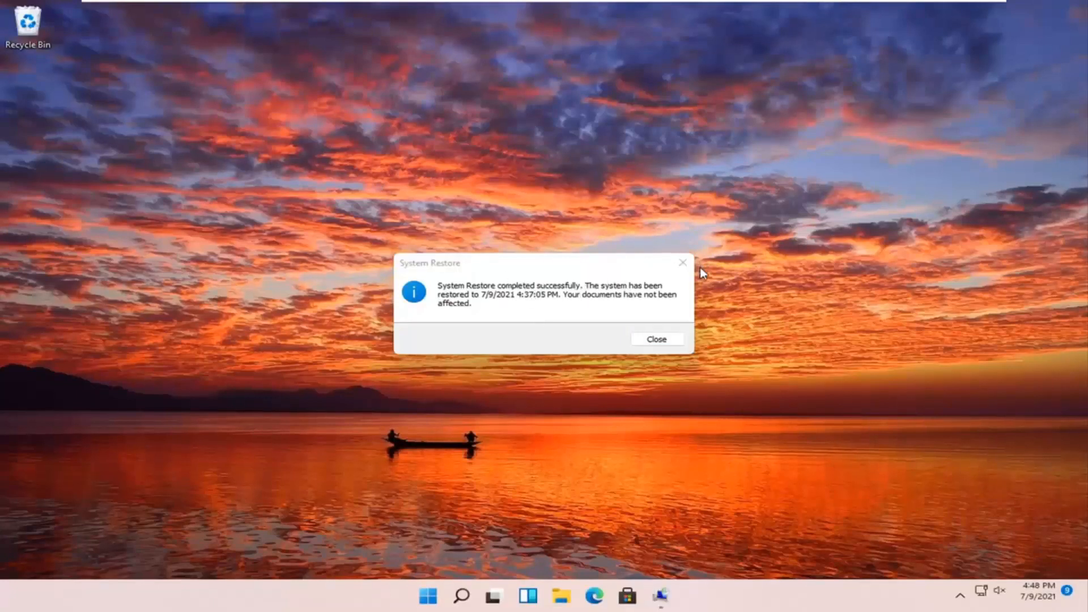
# - Close the 'System Restore completed successfully' message on the Windows 11 desktop
pyautogui.click(655, 339)
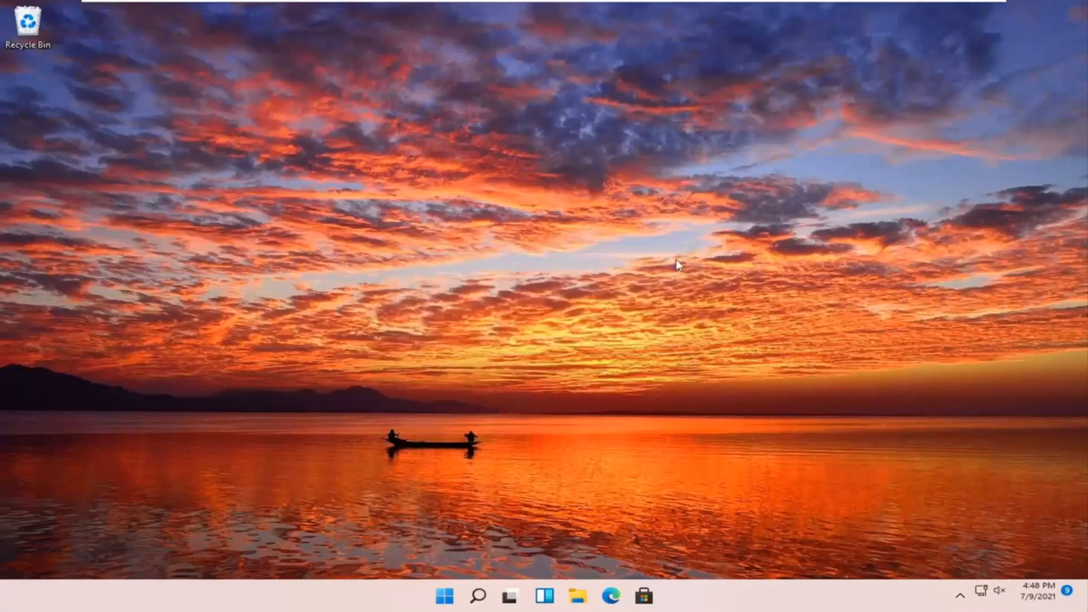
pyautogui.moveTo(468, 423)
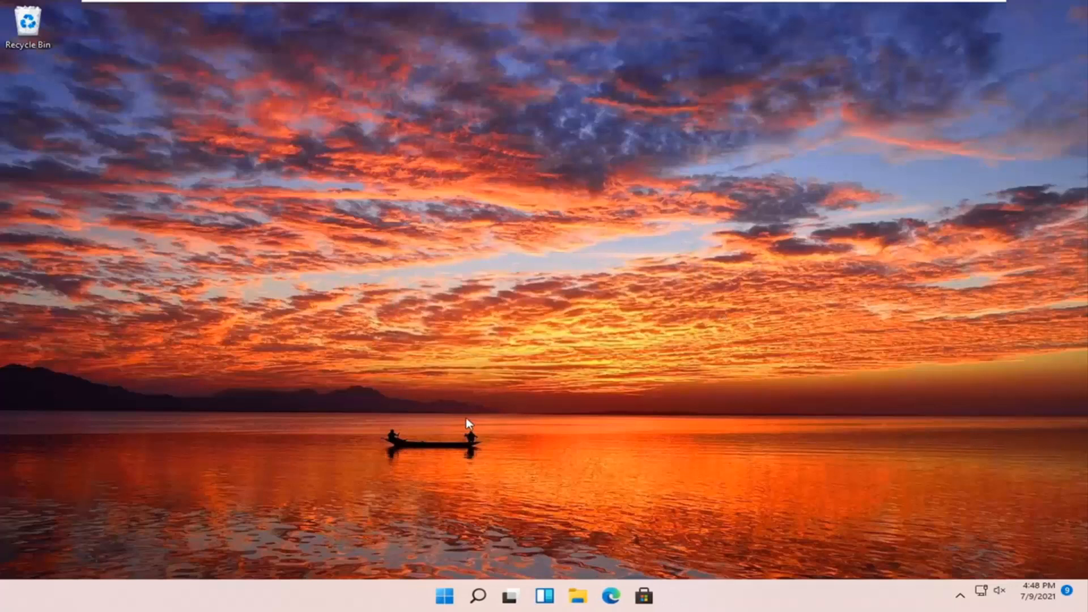
pyautogui.moveTo(763, 458)
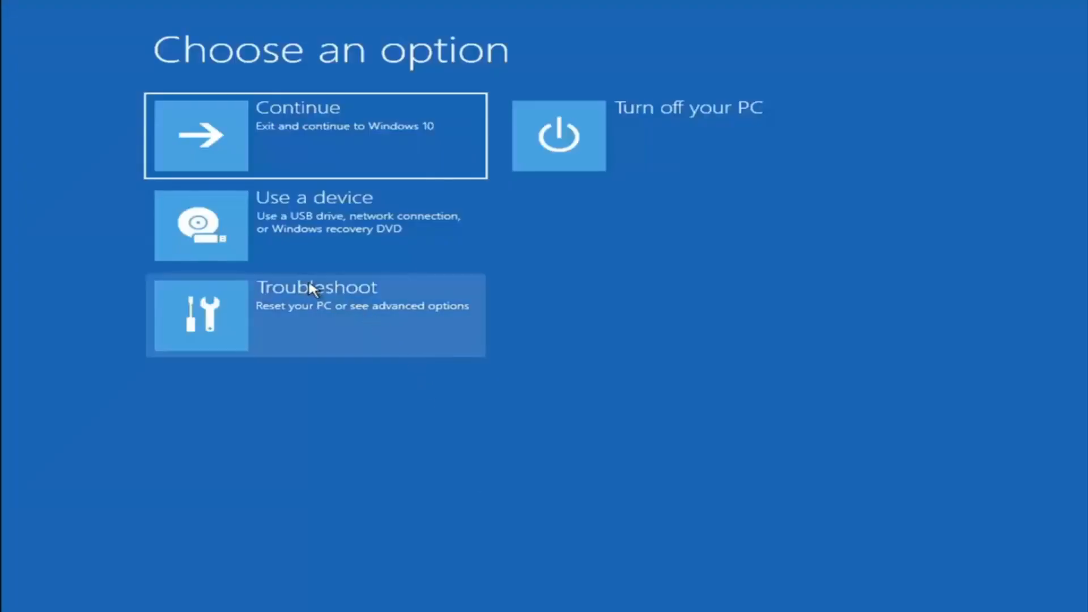
pyautogui.moveTo(273, 330)
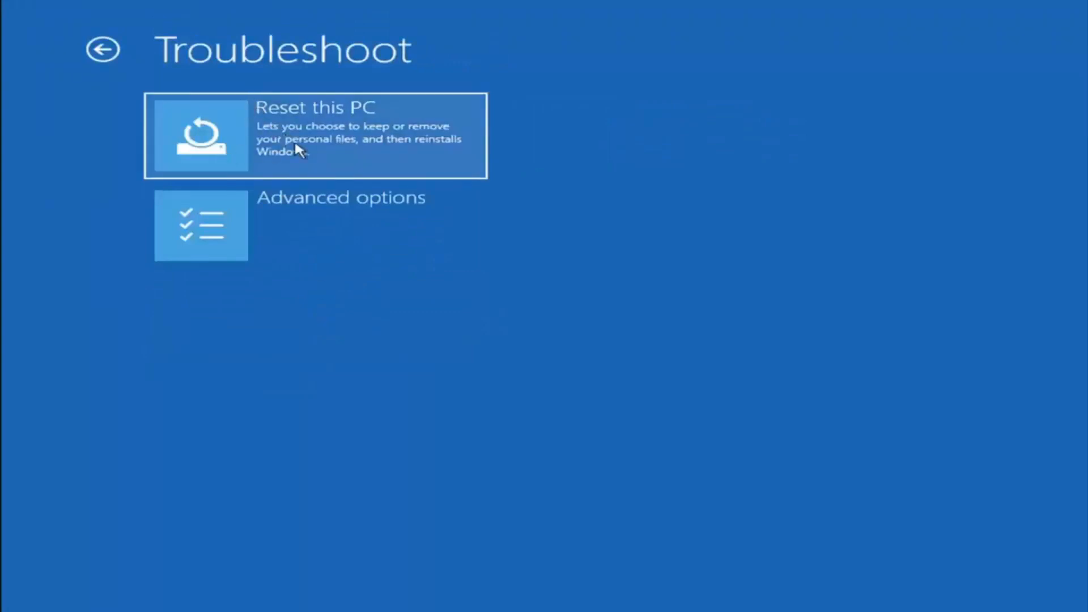
pyautogui.moveTo(347, 150)
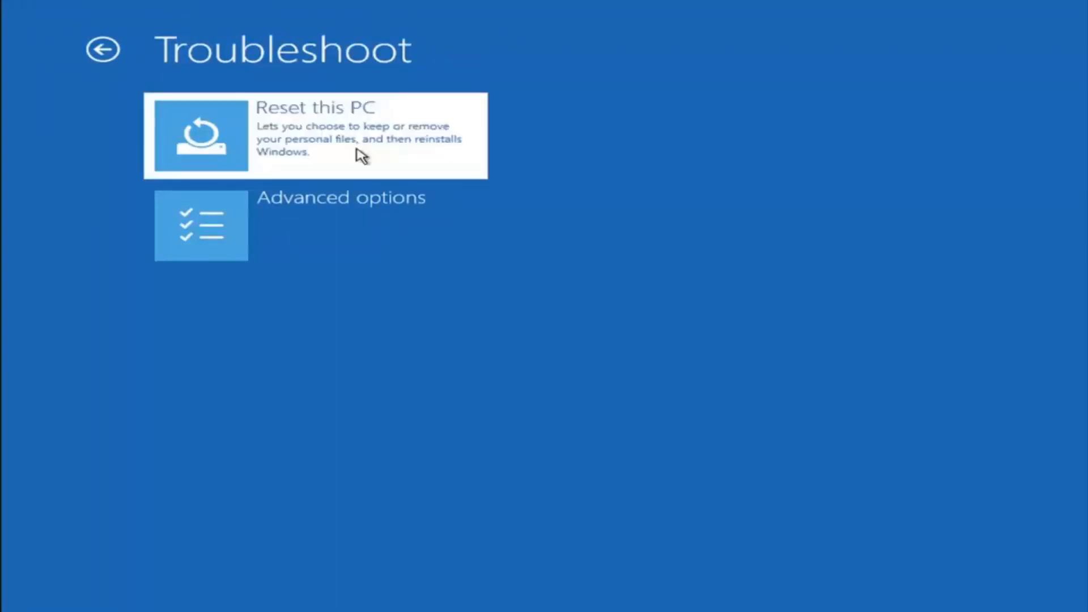
# - View the Reset this PC options, Keep my files or Remove everything, then go back
pyautogui.click(315, 135)
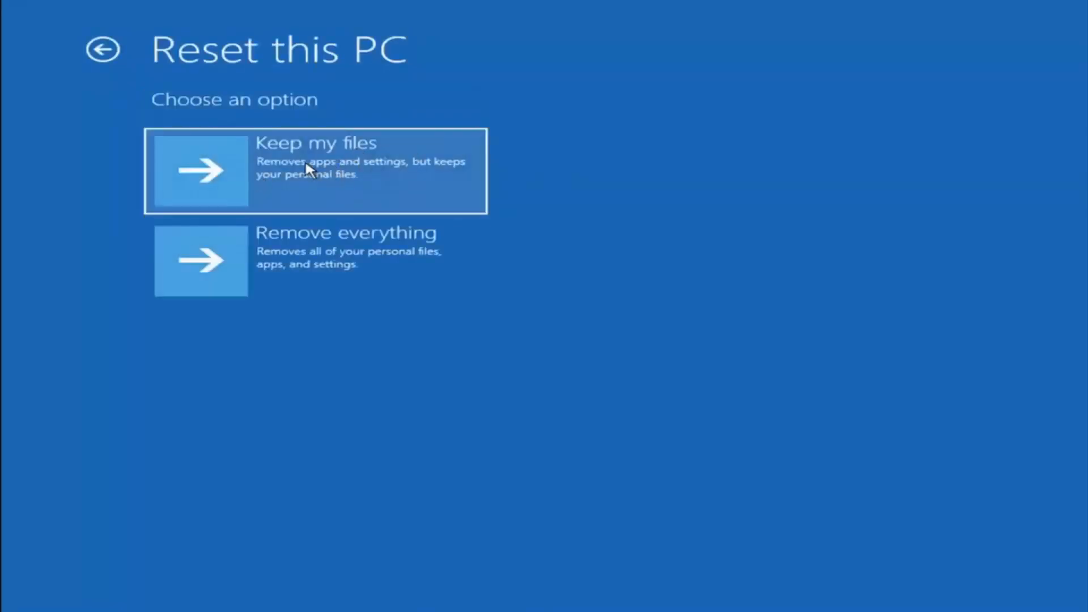
pyautogui.moveTo(320, 191)
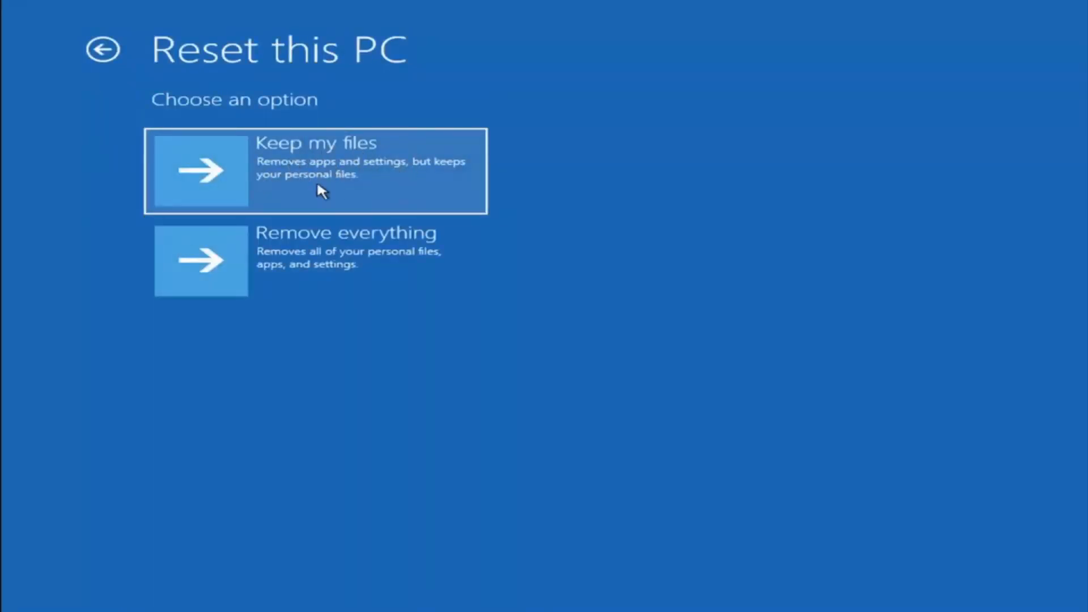
pyautogui.moveTo(293, 258)
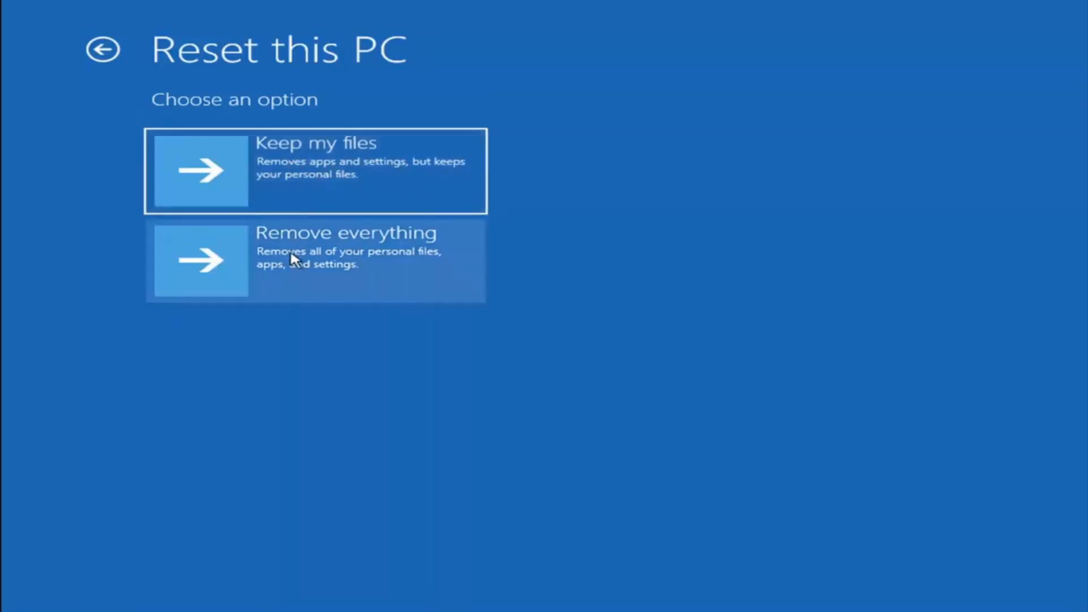
pyautogui.moveTo(309, 271)
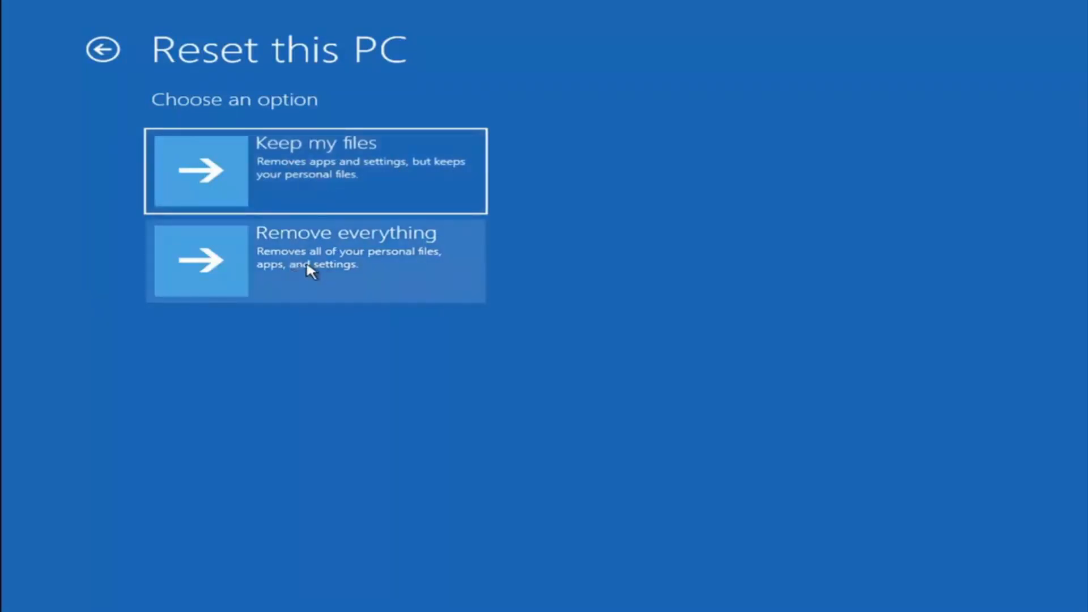
pyautogui.moveTo(350, 271)
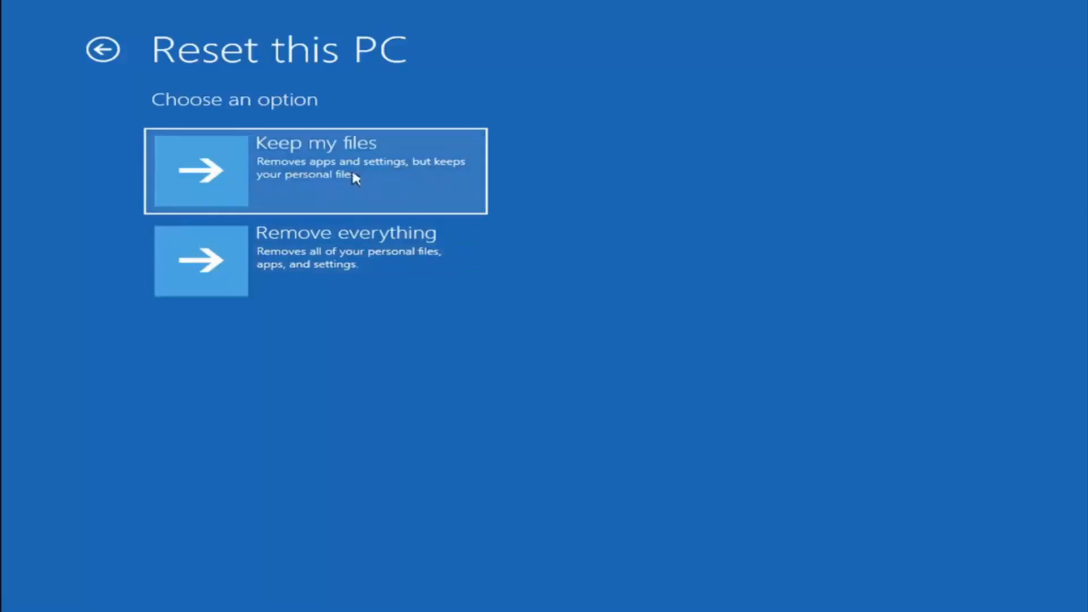
pyautogui.moveTo(326, 180)
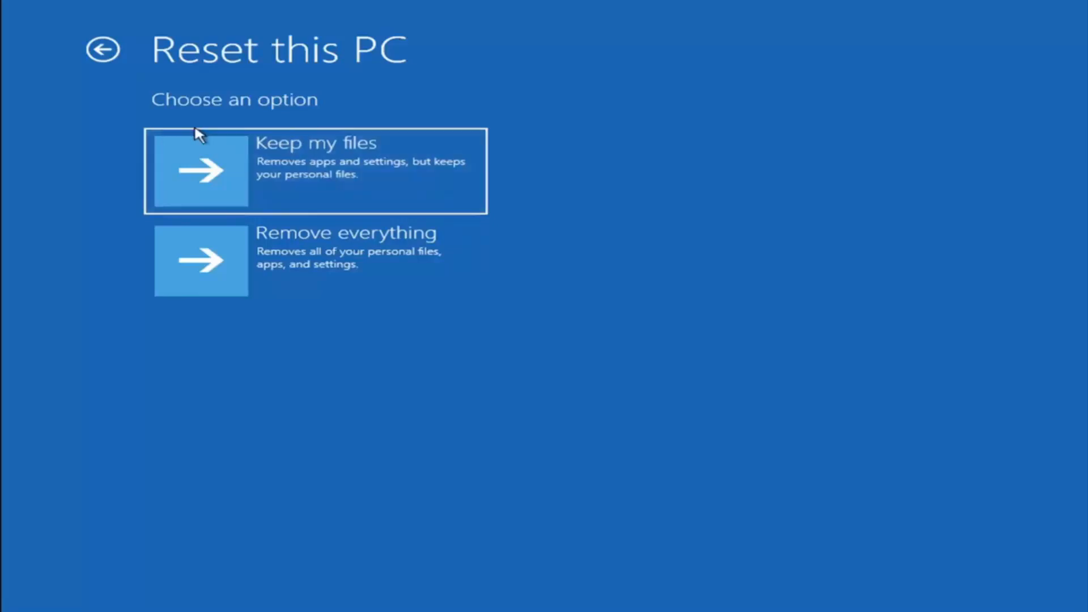
pyautogui.click(103, 49)
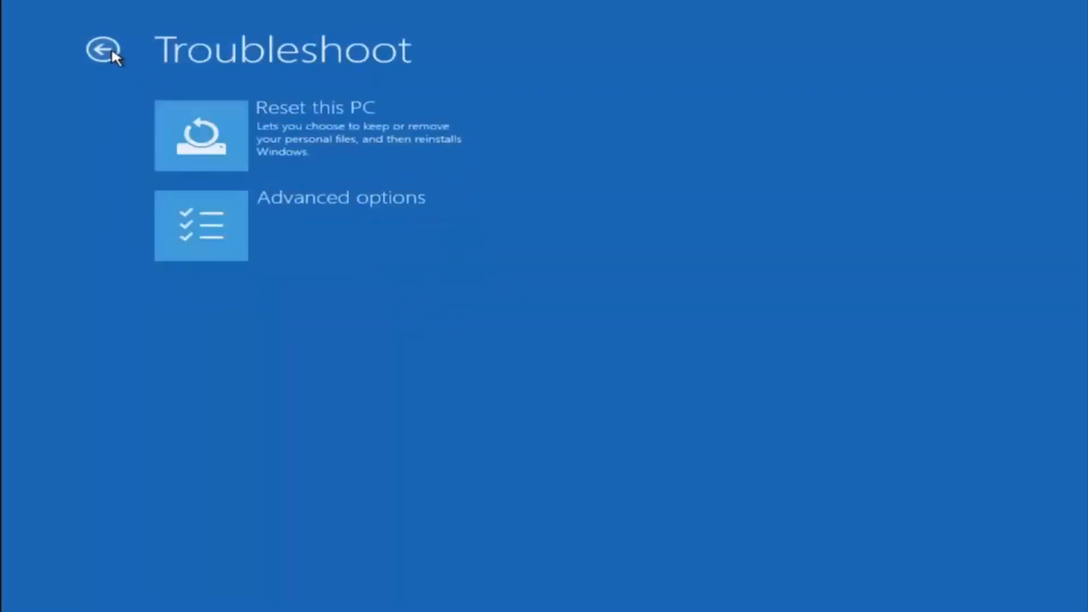
# - Open the recovery Command Prompt via Choose an option, Troubleshoot, Advanced options
pyautogui.click(104, 50)
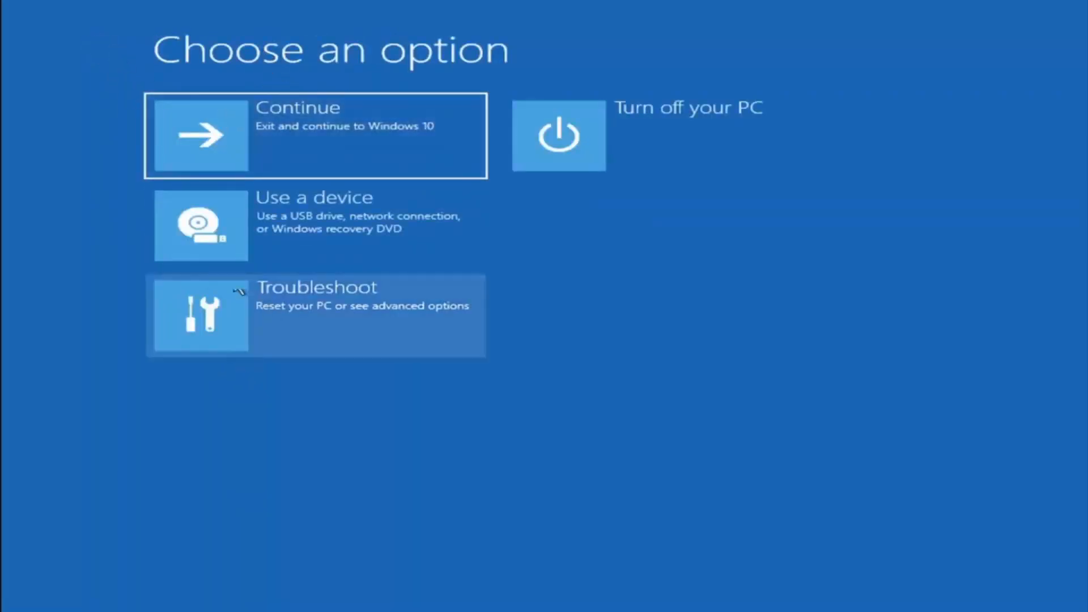
pyautogui.moveTo(267, 327)
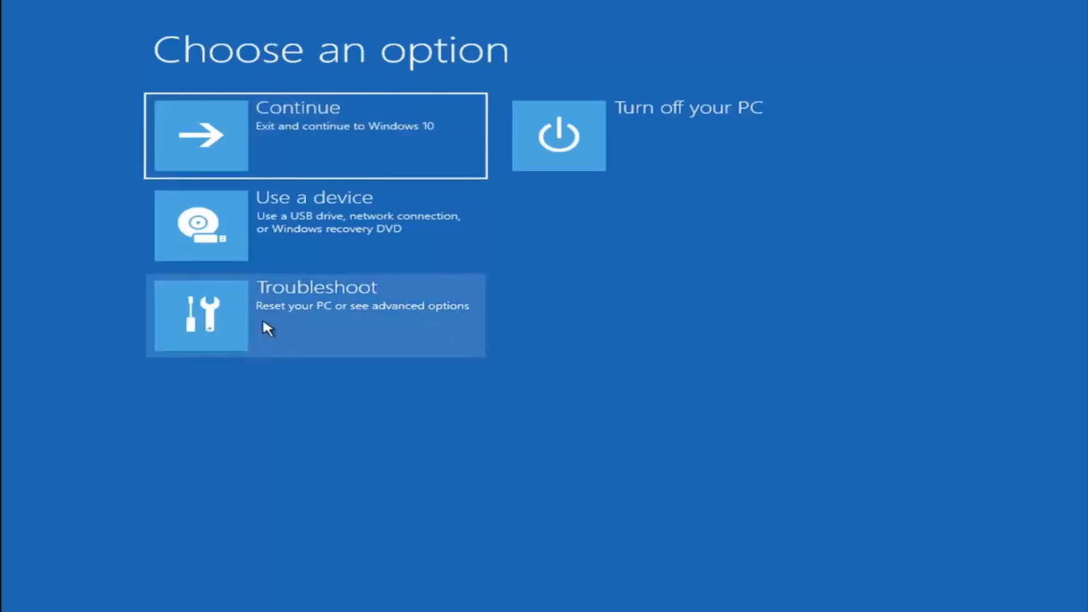
pyautogui.click(315, 315)
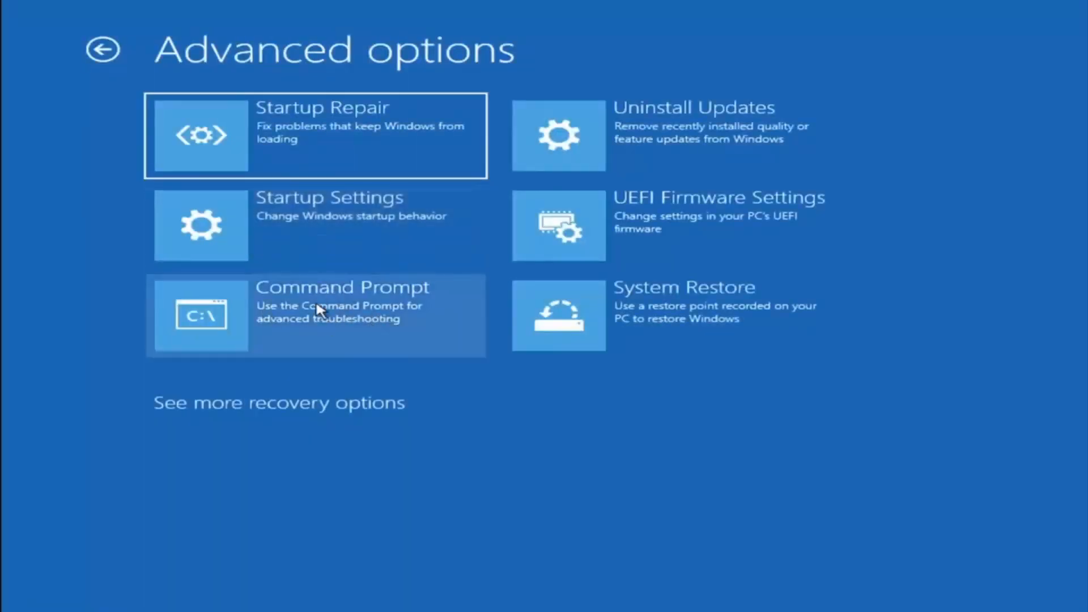
pyautogui.click(315, 315)
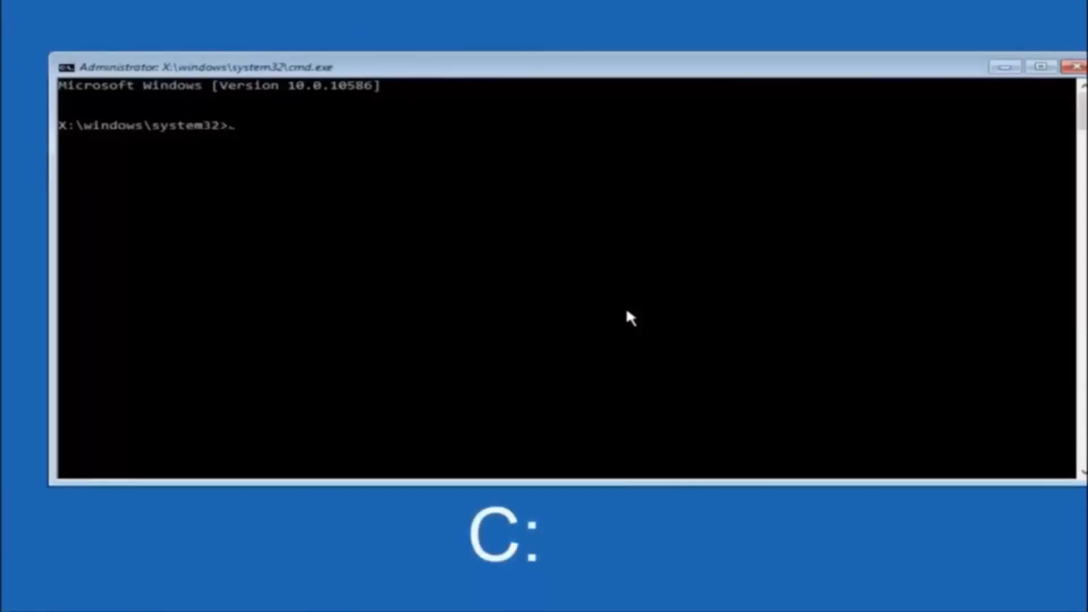
# - Switch to drive C: and enter dir to list its top-level folders
pyautogui.write('c:')
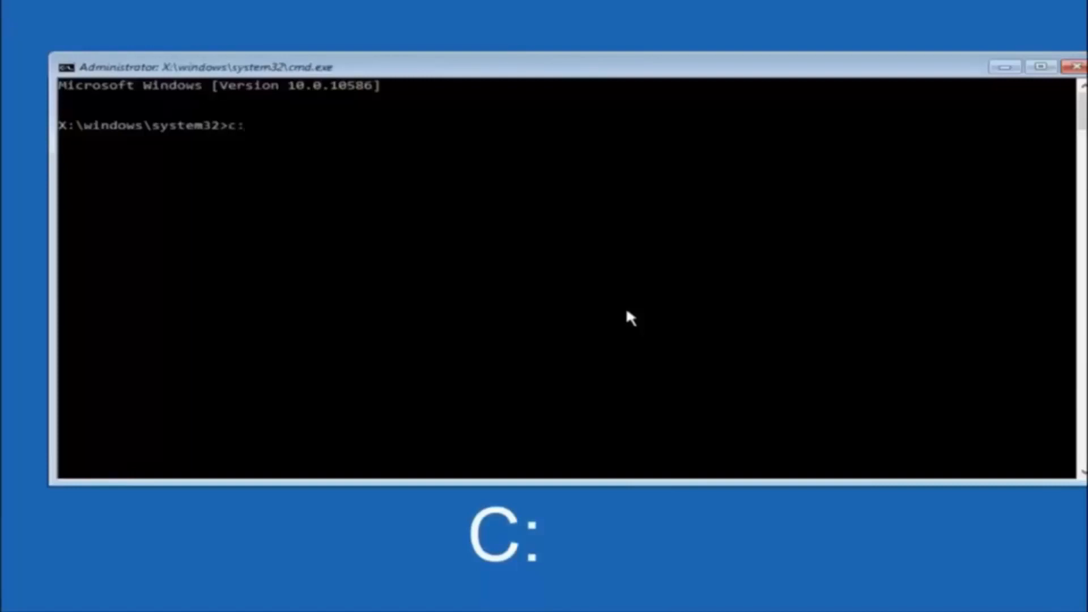
pyautogui.press('Enter')
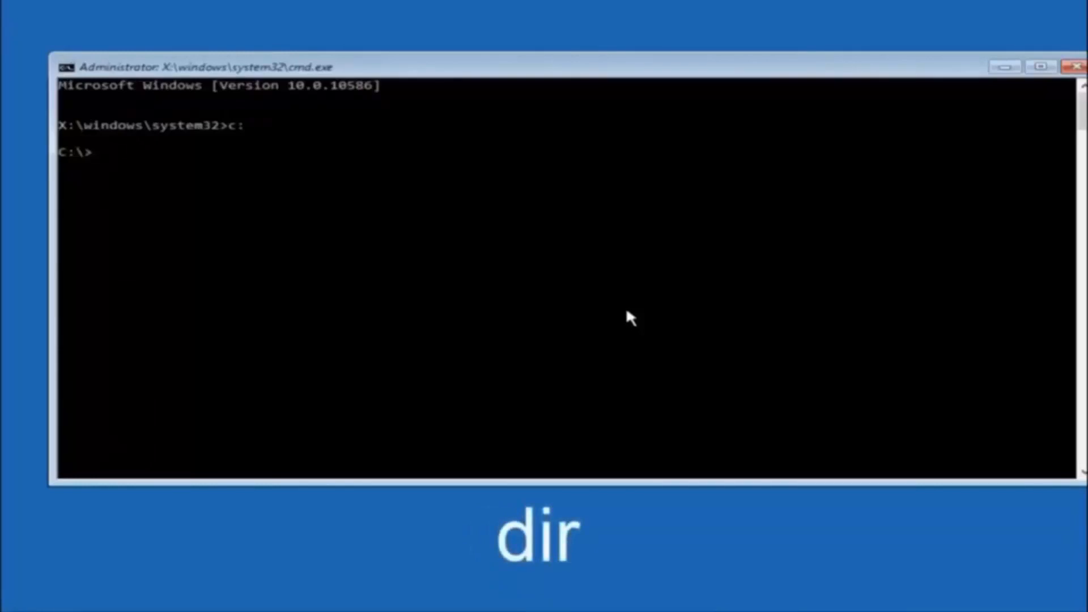
pyautogui.write('dir')
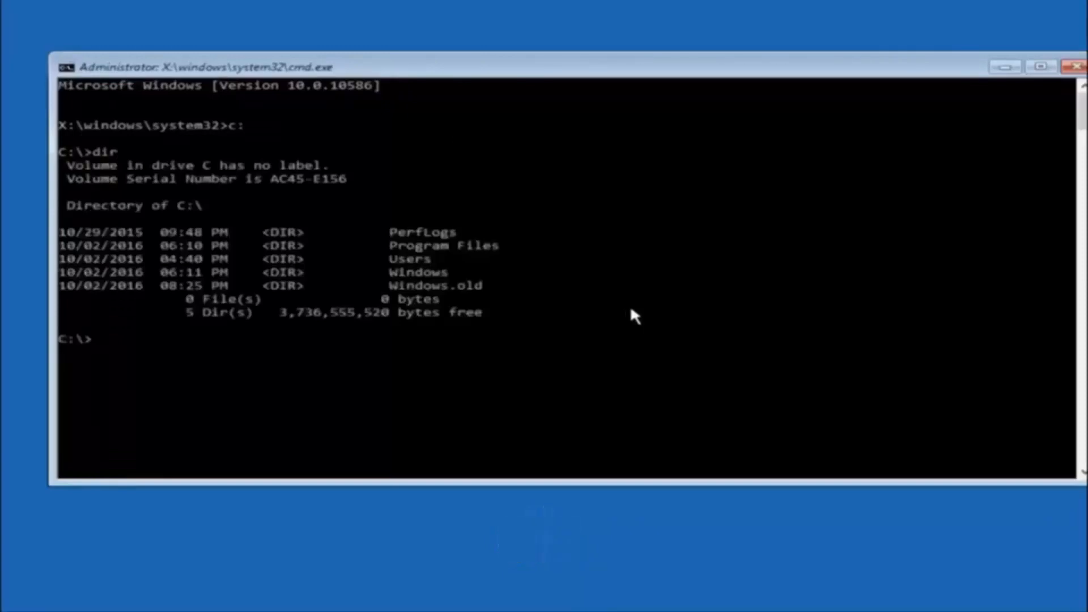
pyautogui.moveTo(405, 284)
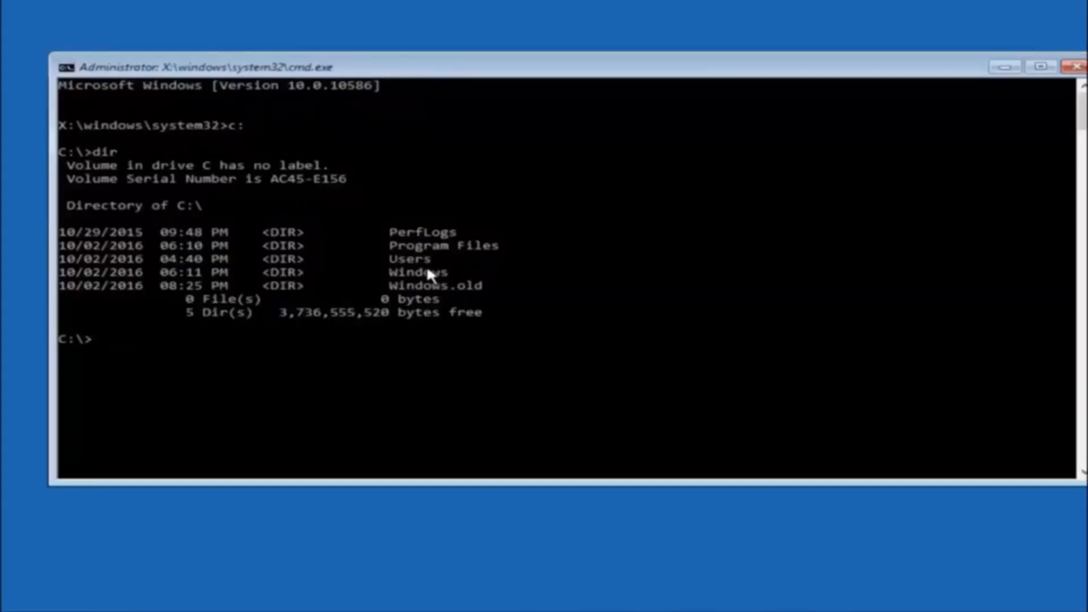
# - Change to \windows\system32\config and create a folder named backup there with md
pyautogui.write('cd')
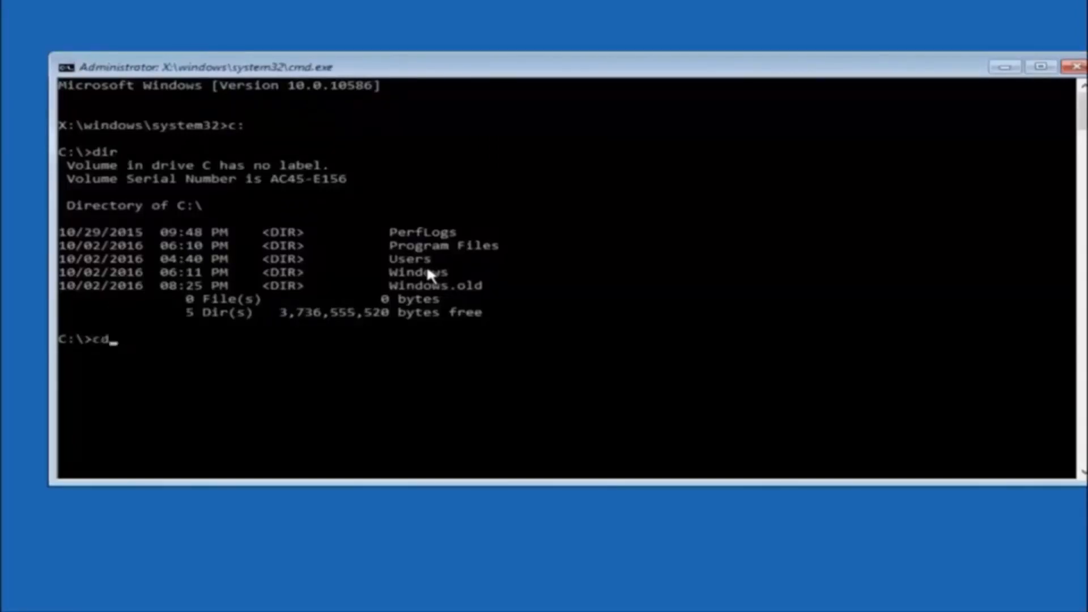
pyautogui.write('\\windows')
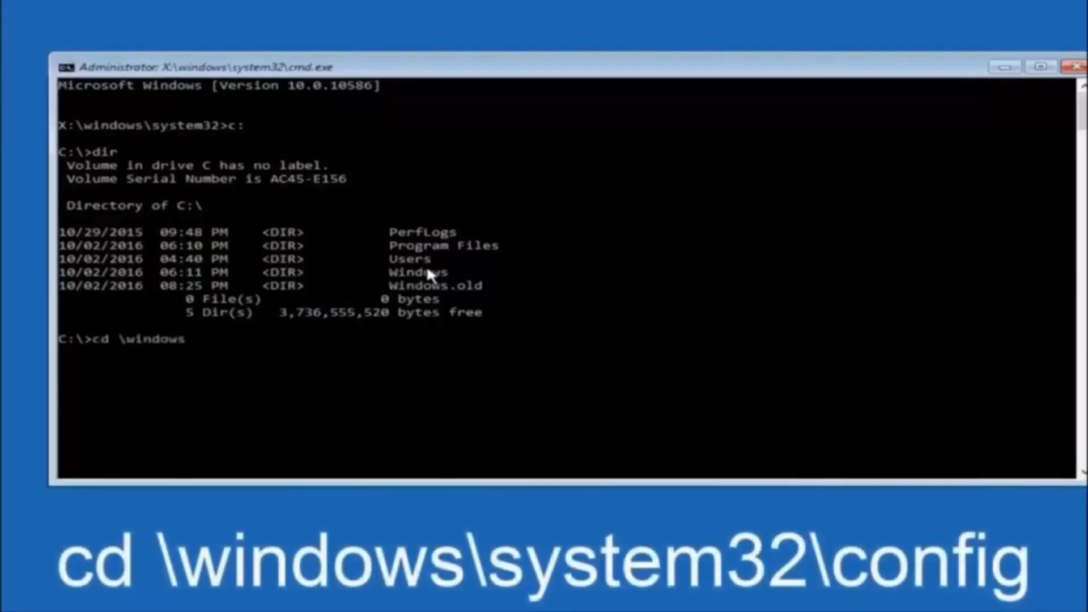
pyautogui.write('\\system32')
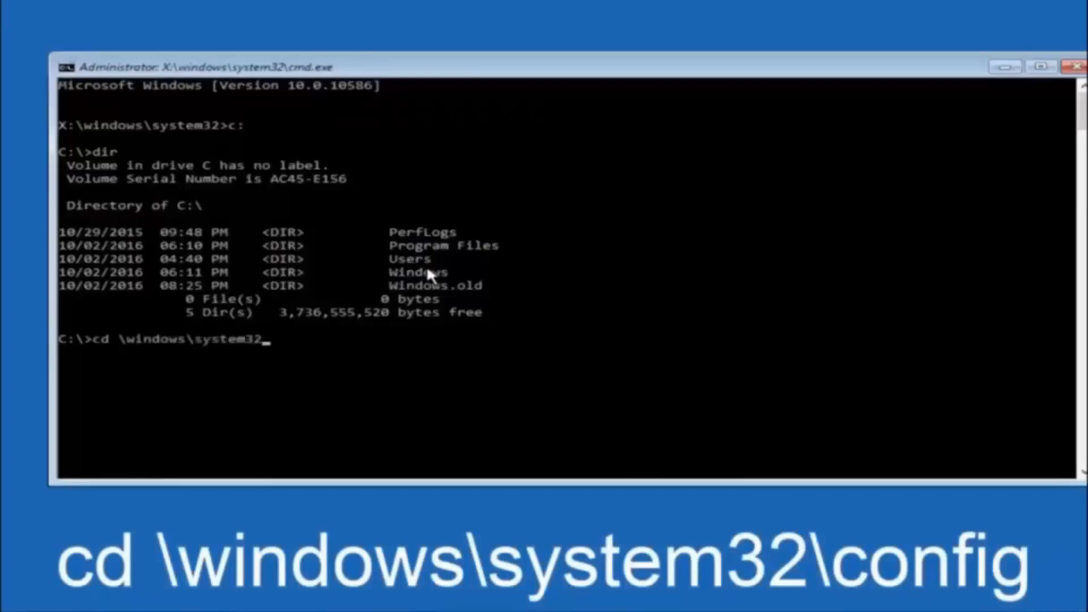
pyautogui.write('\\config')
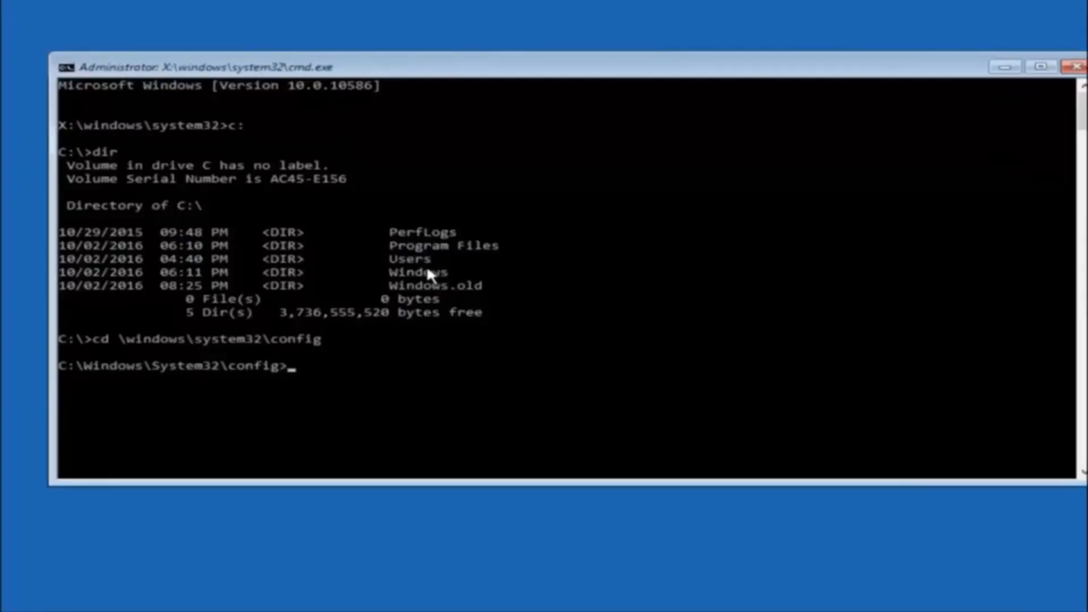
pyautogui.write('md')
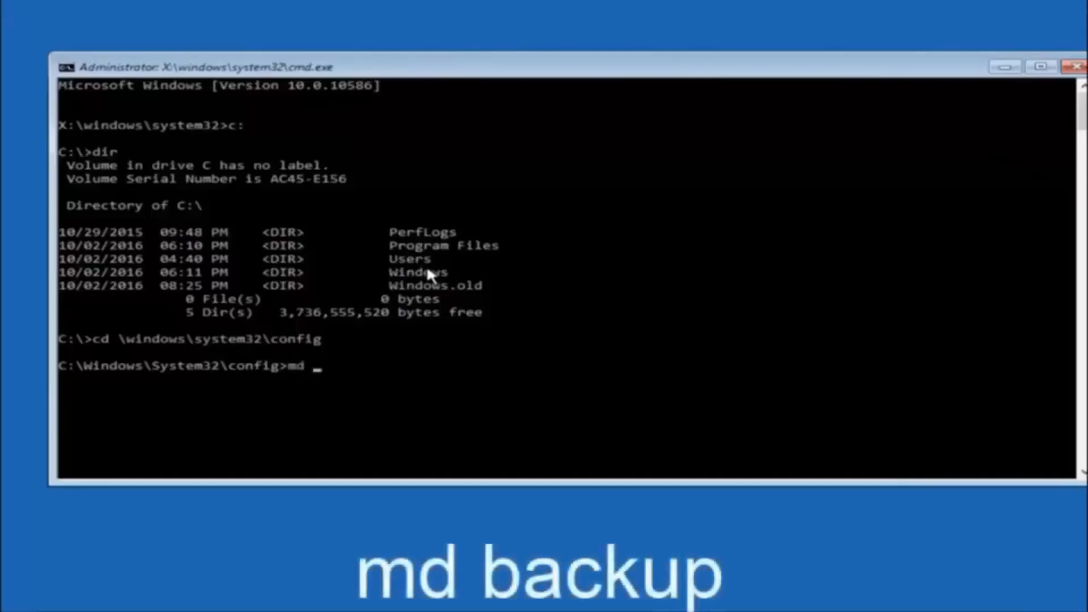
pyautogui.write('backup')
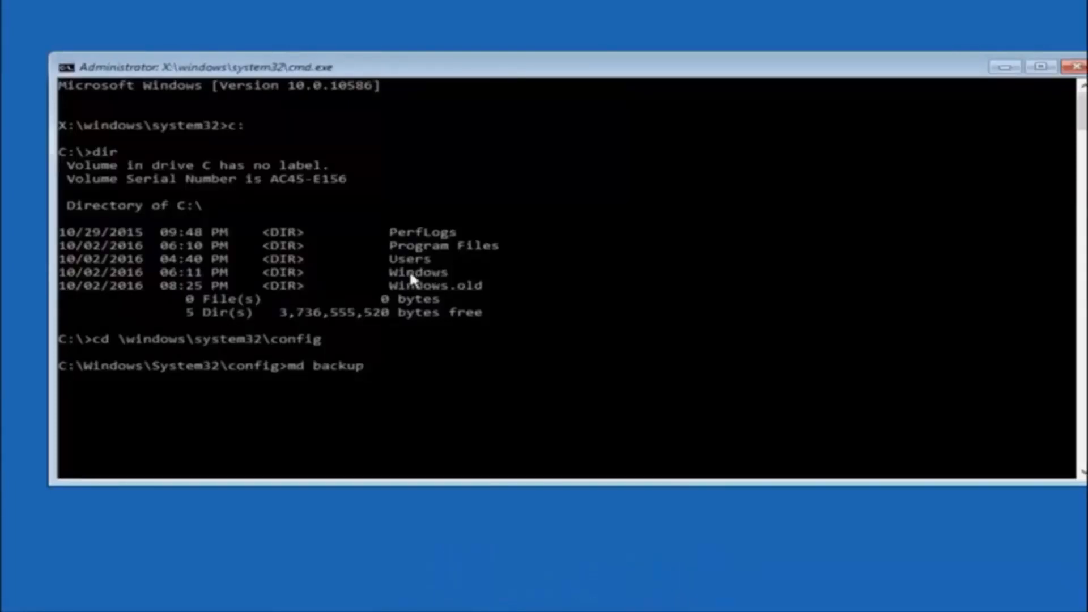
pyautogui.moveTo(329, 386)
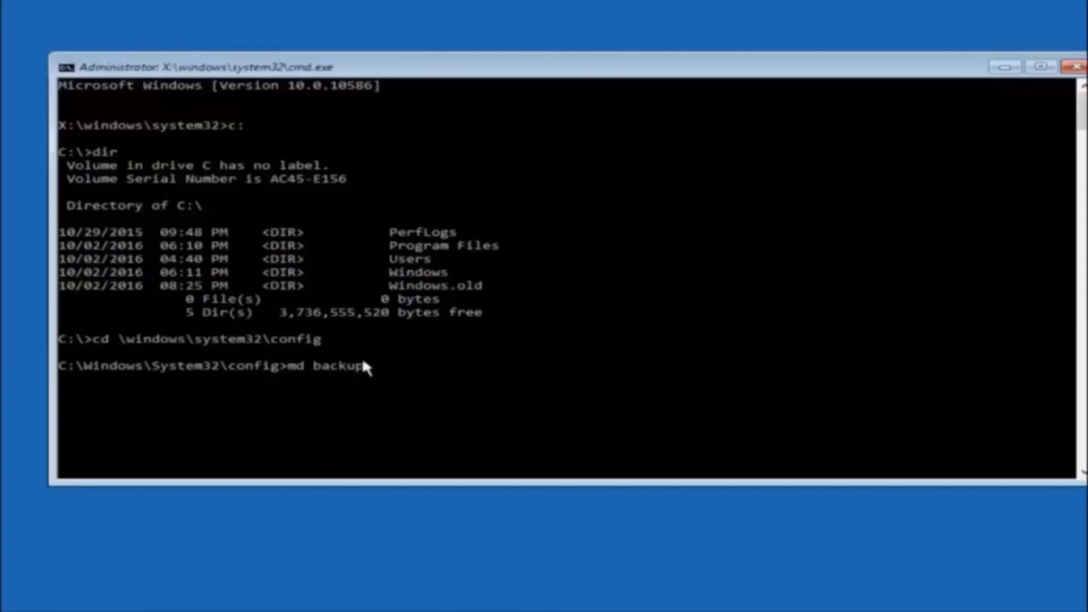
pyautogui.moveTo(399, 411)
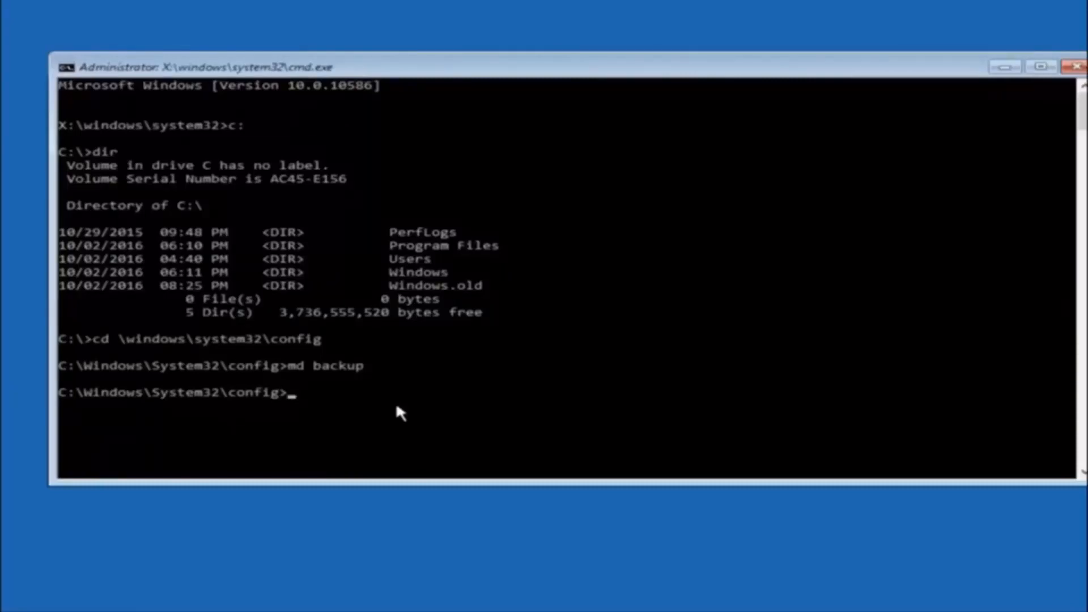
# - Copy all config registry files, including SAM, SOFTWARE and SYSTEM, into the backup folder
pyautogui.write('copy *')
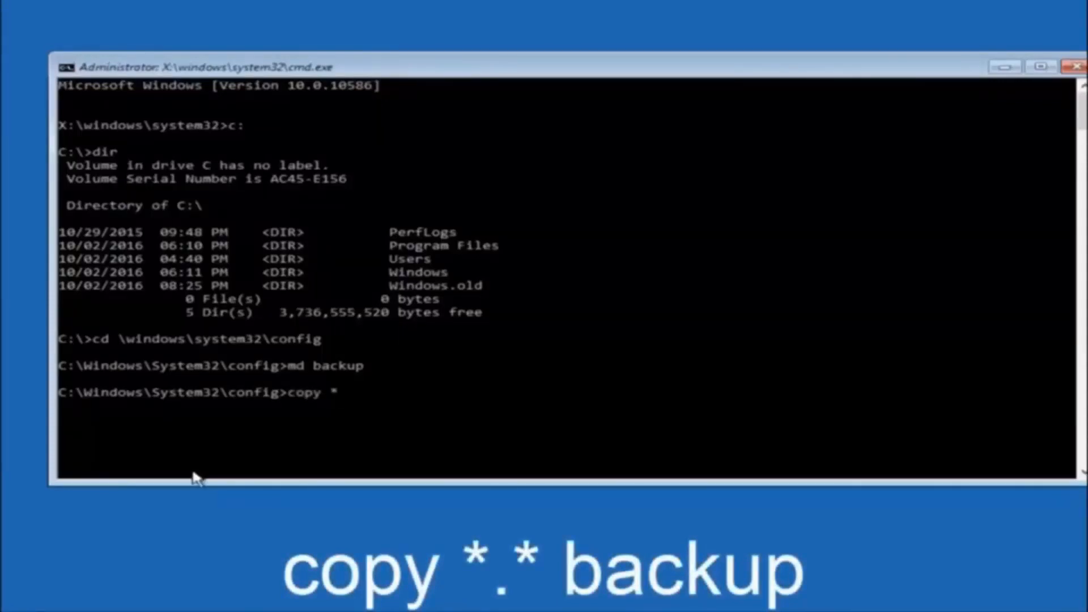
pyautogui.write('.*')
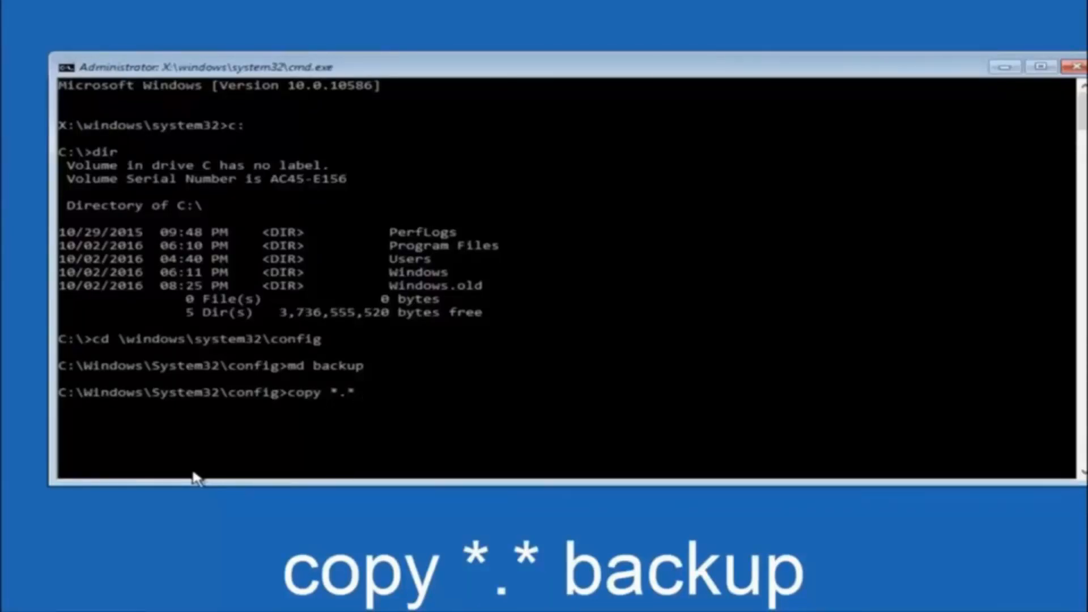
pyautogui.write('backup')
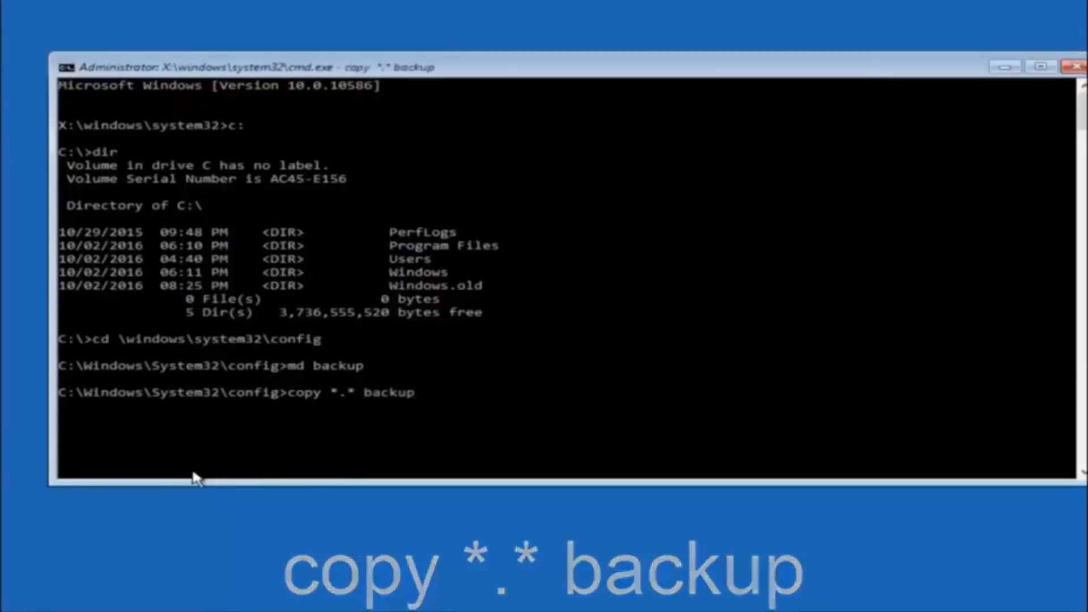
pyautogui.press('Enter')
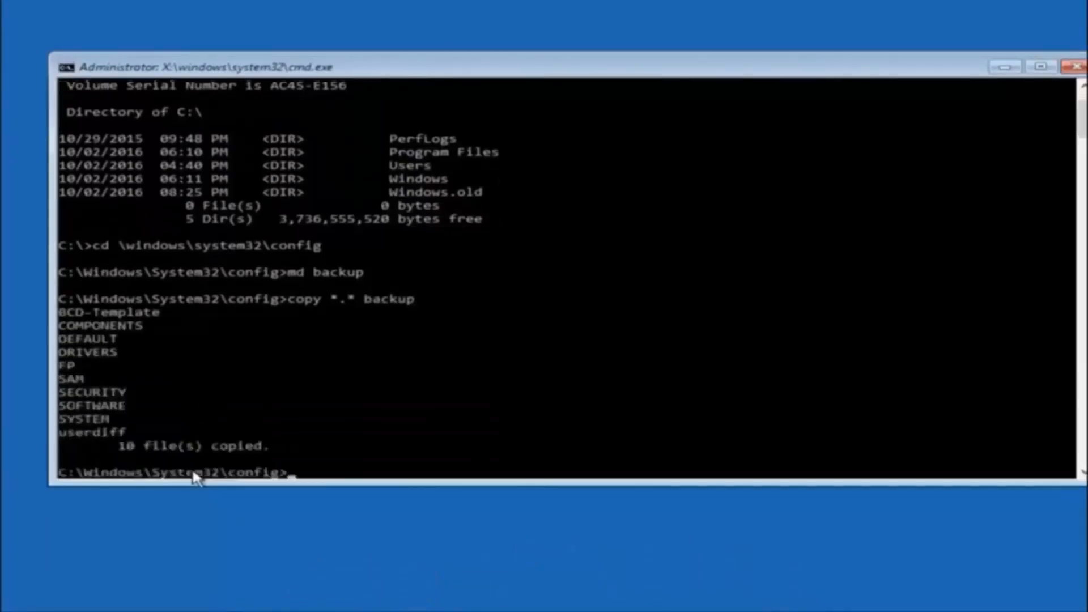
pyautogui.write('cd')
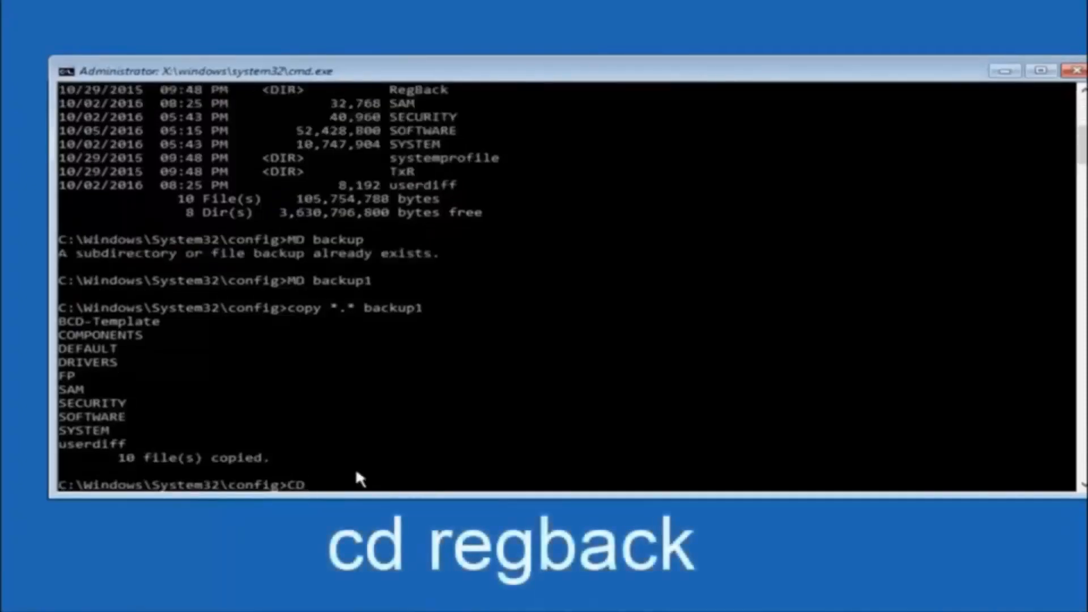
# - Enter RegBack and list its zero-byte DEFAULT, SAM, SECURITY, SOFTWARE and SYSTEM files
pyautogui.write('regback')
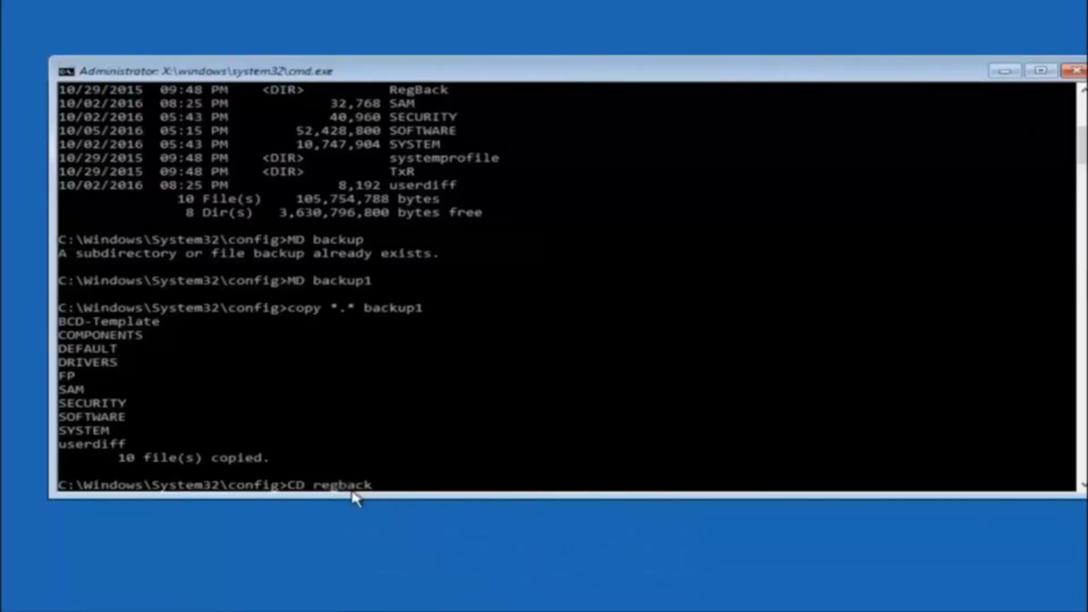
pyautogui.press('Enter')
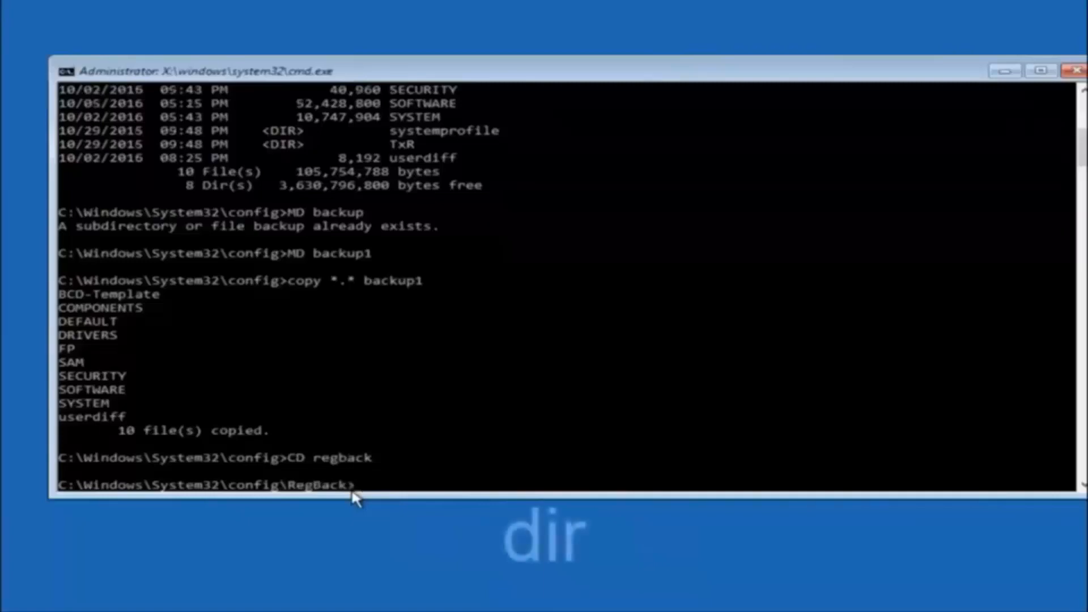
pyautogui.write('dir')
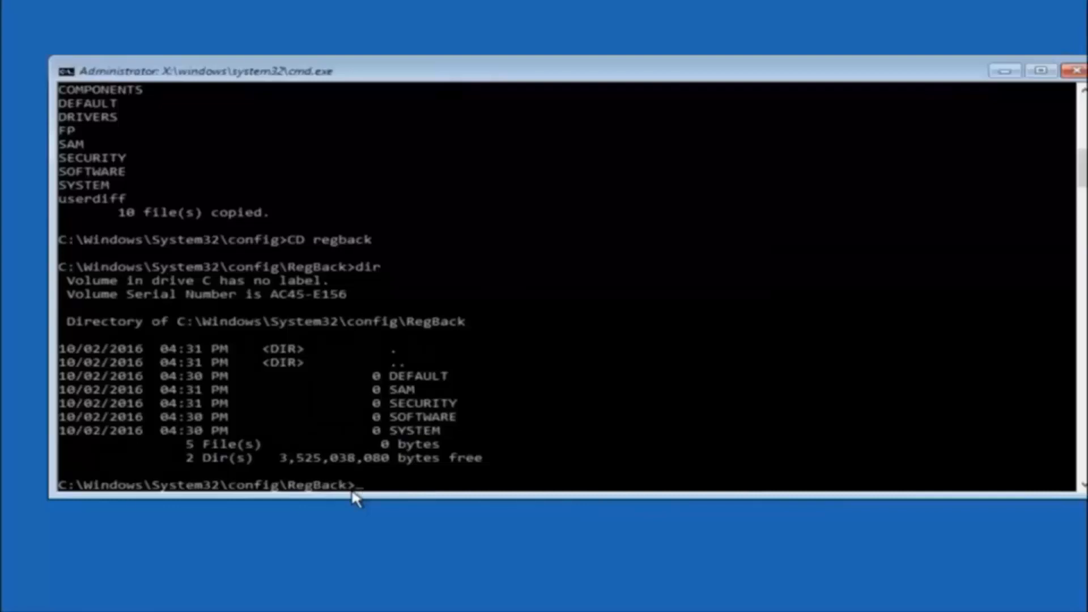
pyautogui.write('copy')
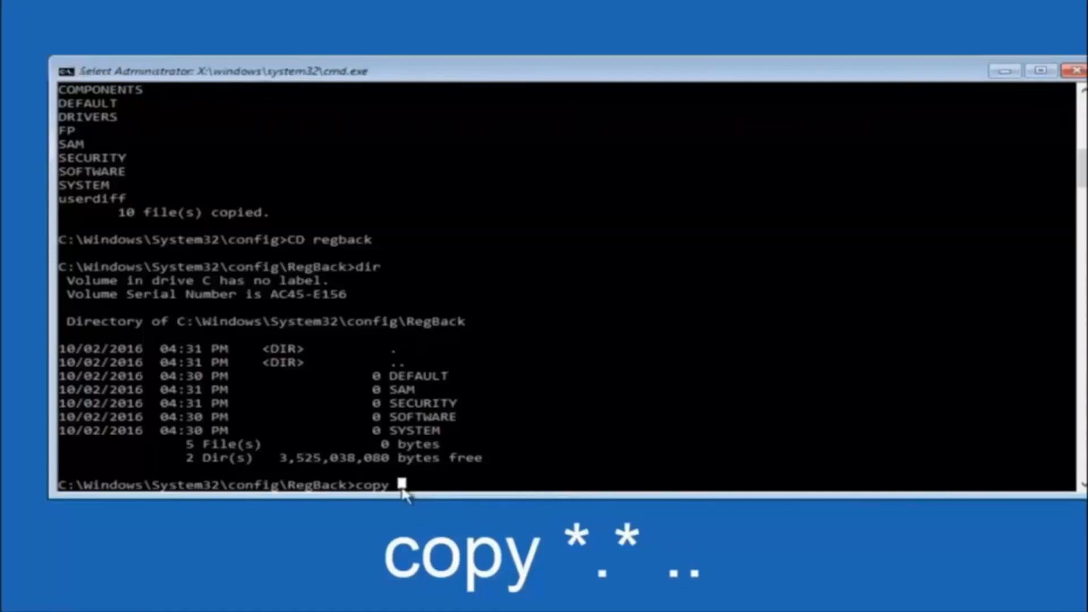
pyautogui.moveTo(409, 496)
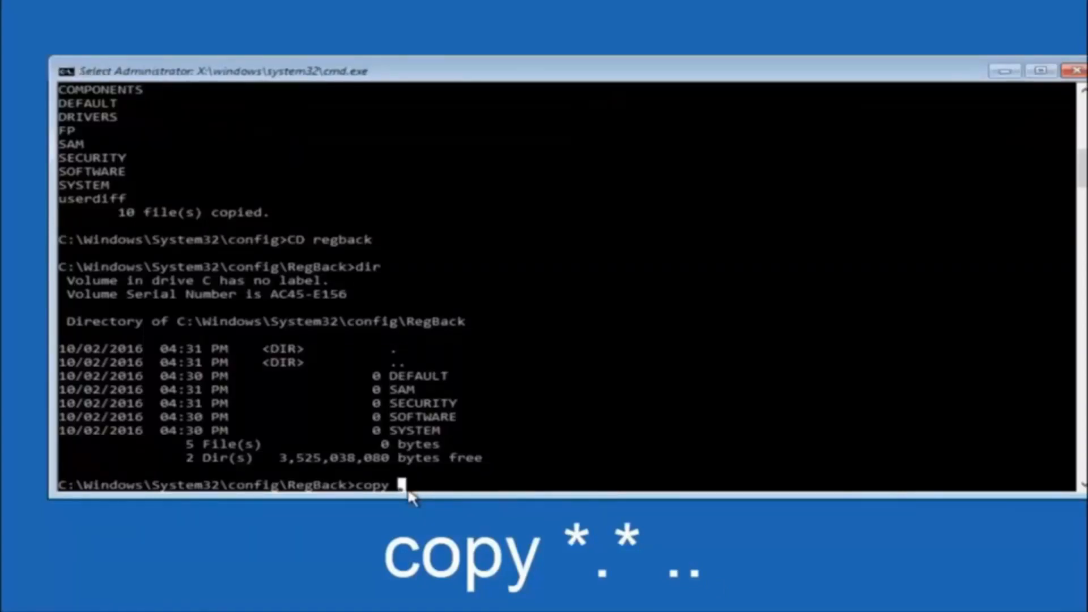
# - Copy all RegBack files into the parent config folder, answering A to overwrite all
pyautogui.write('*')
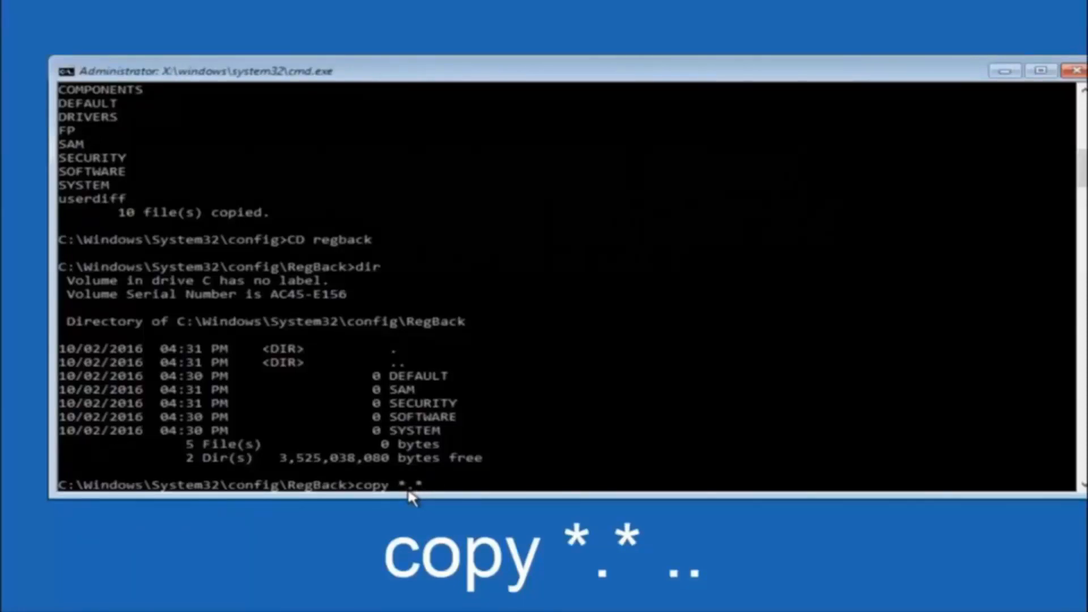
pyautogui.write('..')
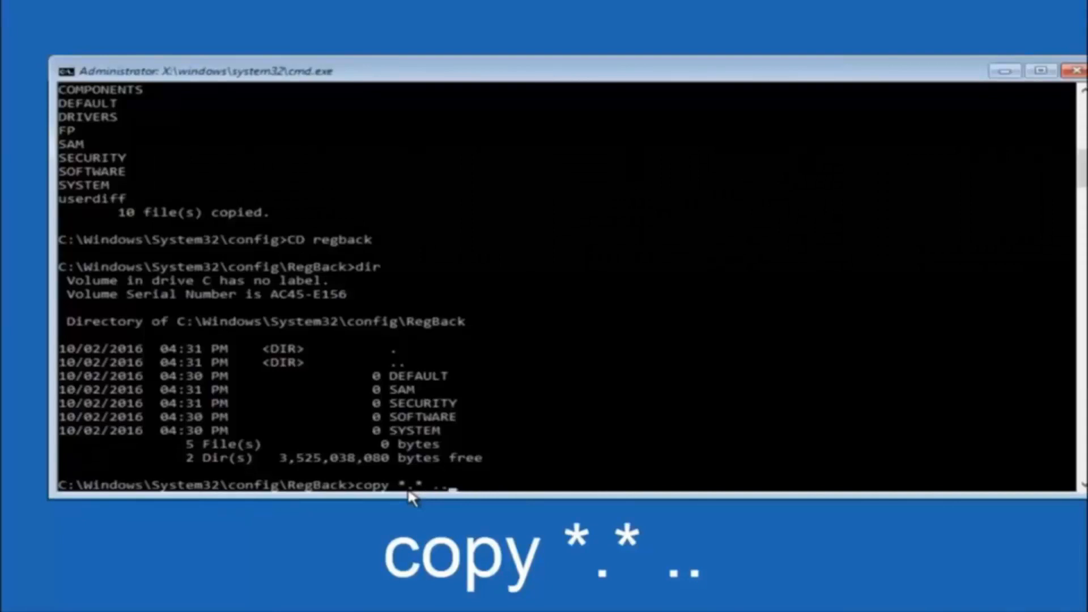
pyautogui.press('enter')
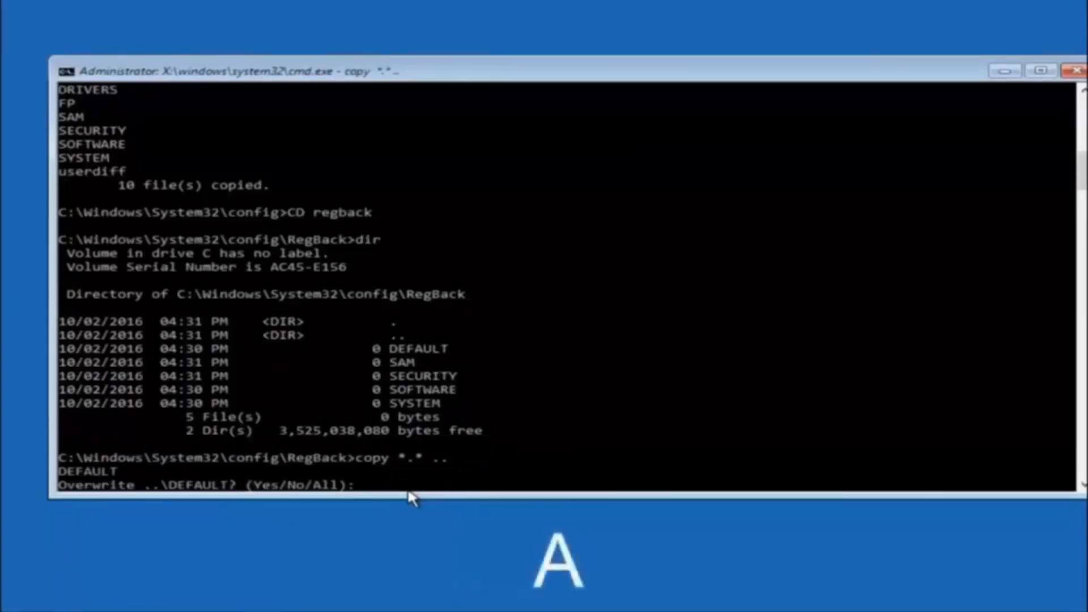
pyautogui.write('A')
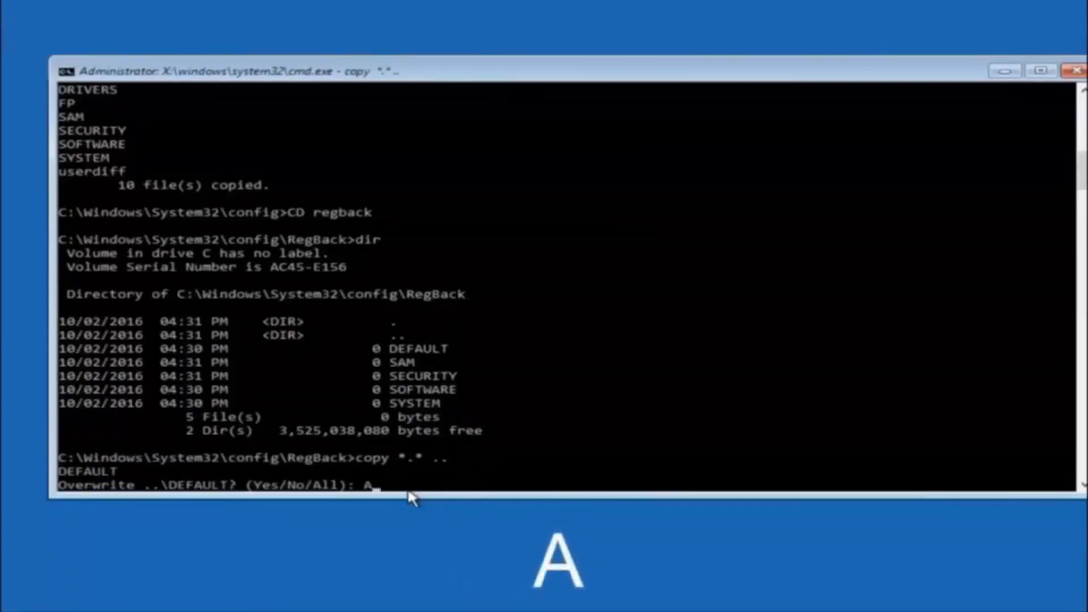